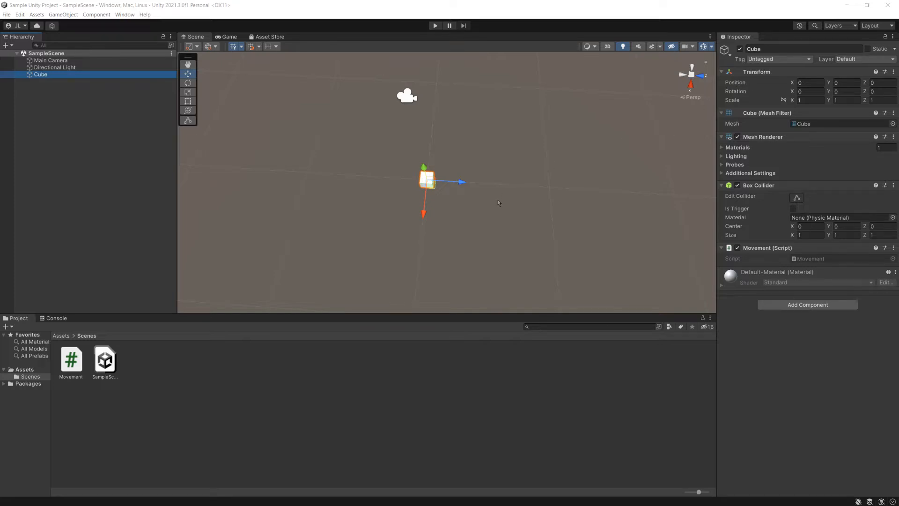
{"action": "mouse_move", "coordinate": [452, 223]}
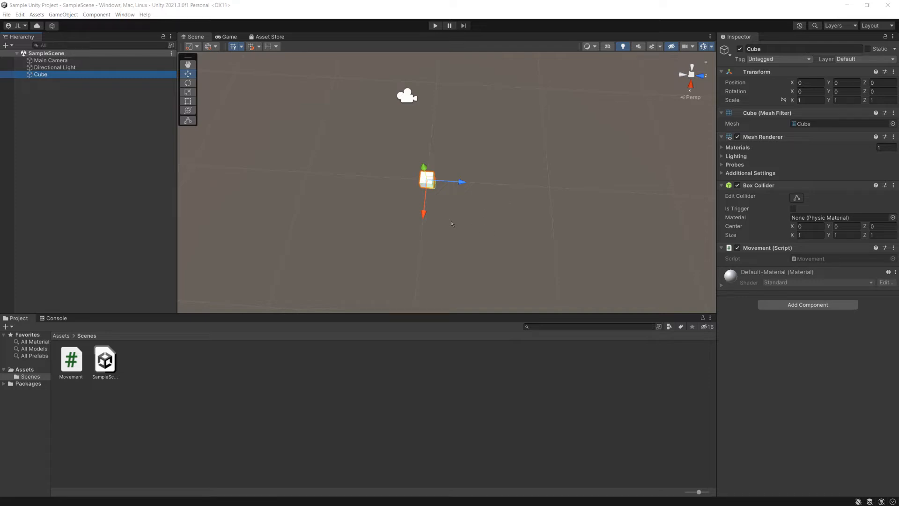
{"action": "mouse_move", "coordinate": [433, 236]}
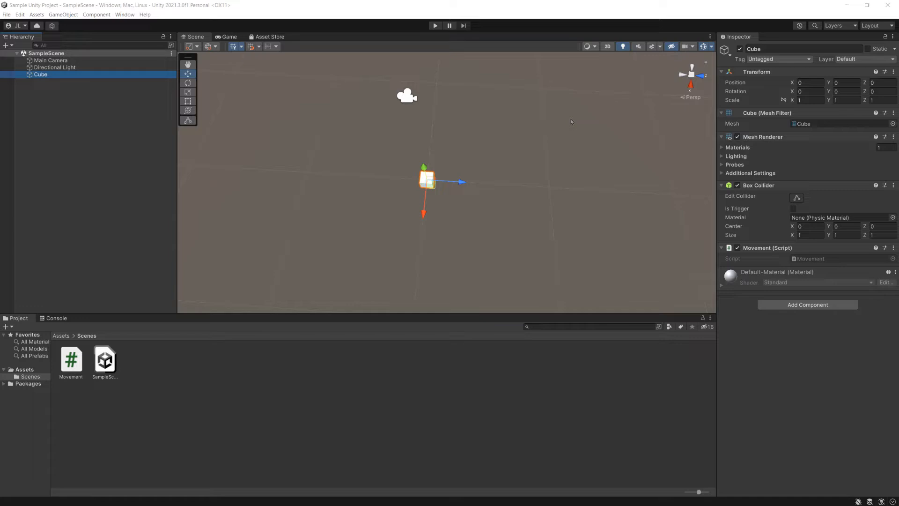
- Check the Main Camera's Game view render, then select the Cube to inspect its Transform and Movement script
{"action": "left_click", "coordinate": [50, 60]}
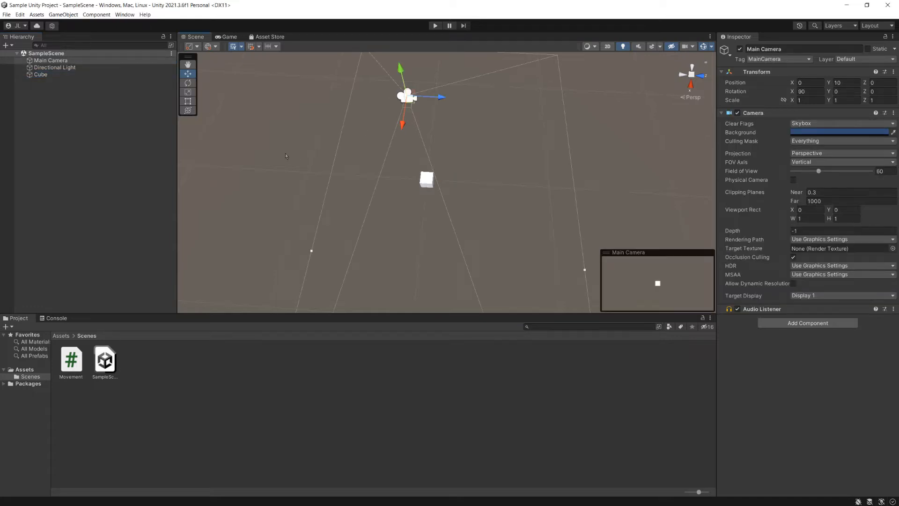
{"action": "left_click", "coordinate": [228, 37]}
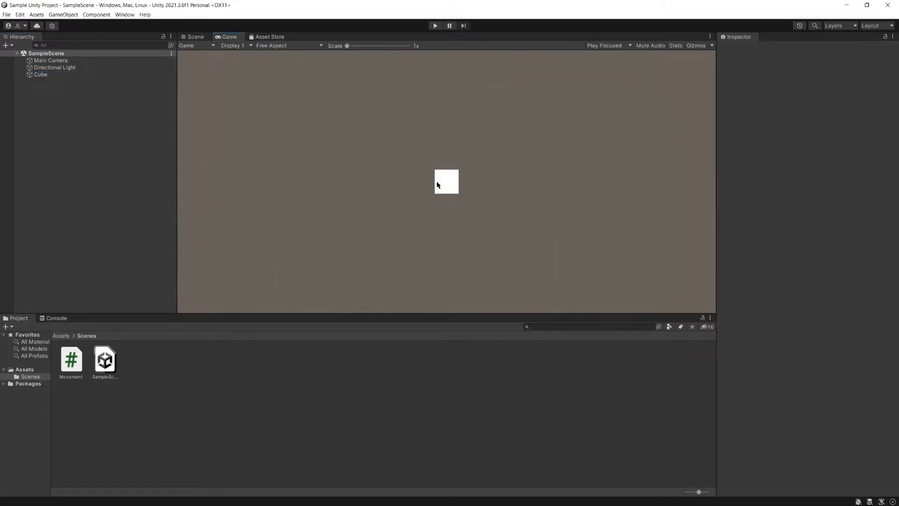
{"action": "left_click", "coordinate": [41, 75]}
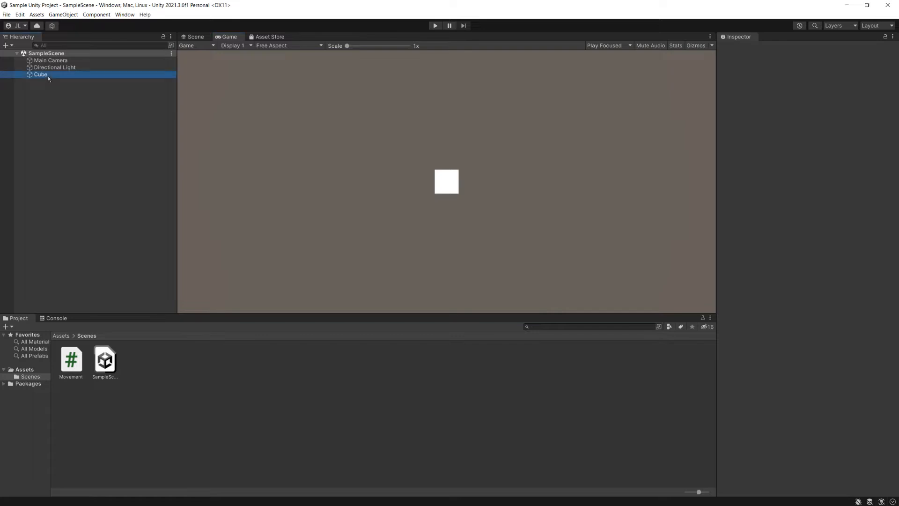
{"action": "left_click", "coordinate": [40, 74]}
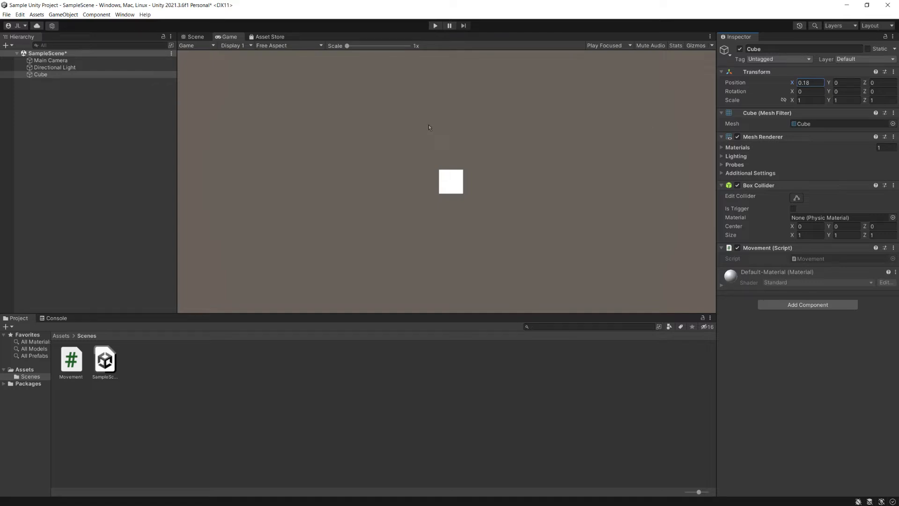
{"action": "mouse_move", "coordinate": [47, 90]}
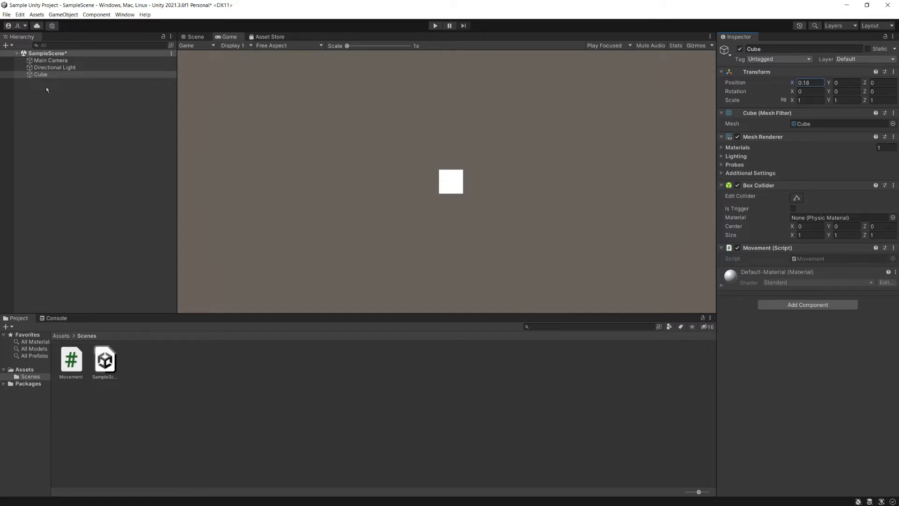
{"action": "mouse_move", "coordinate": [804, 271]}
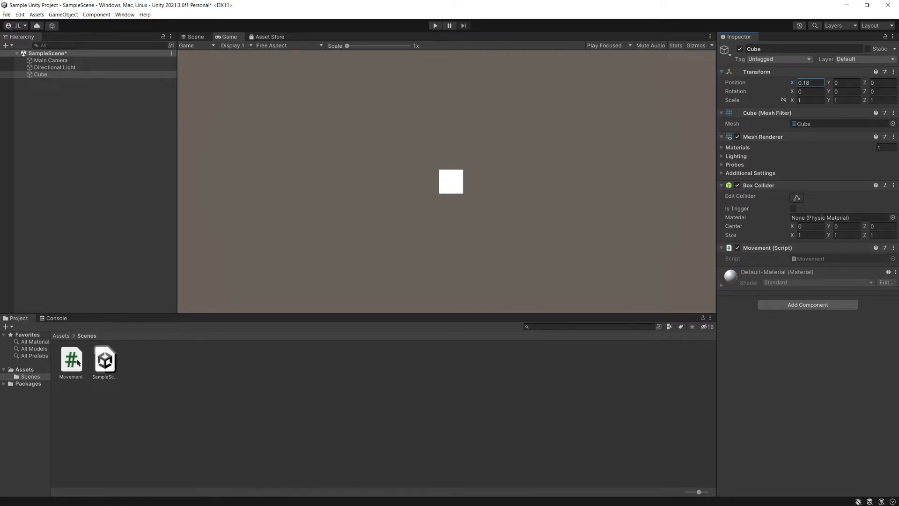
- Open Movement.cs in Visual Studio and start a transform.position line inside Update()
{"action": "double_click", "coordinate": [71, 359]}
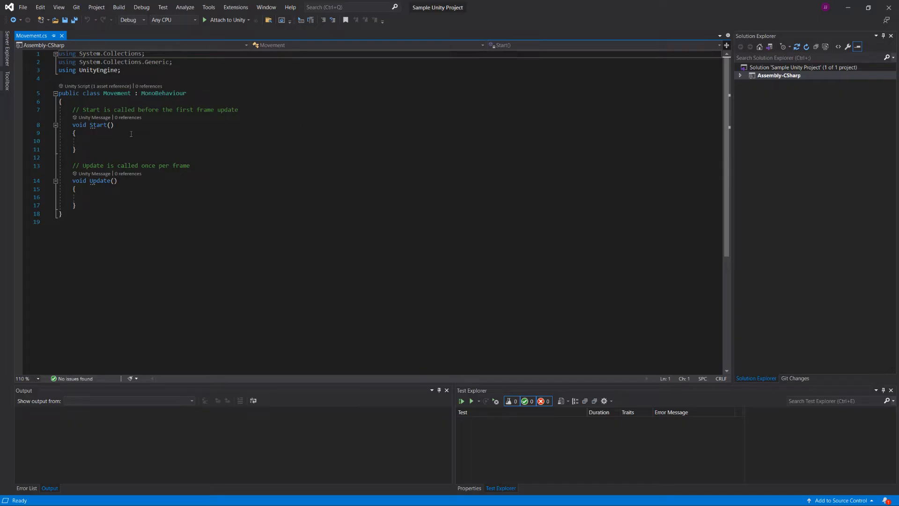
{"action": "left_click", "coordinate": [114, 140]}
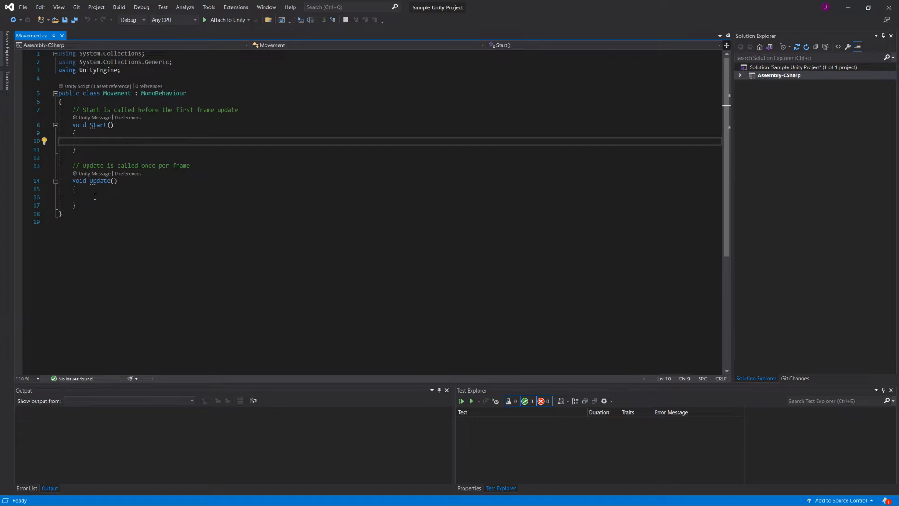
{"action": "left_click", "coordinate": [107, 197]}
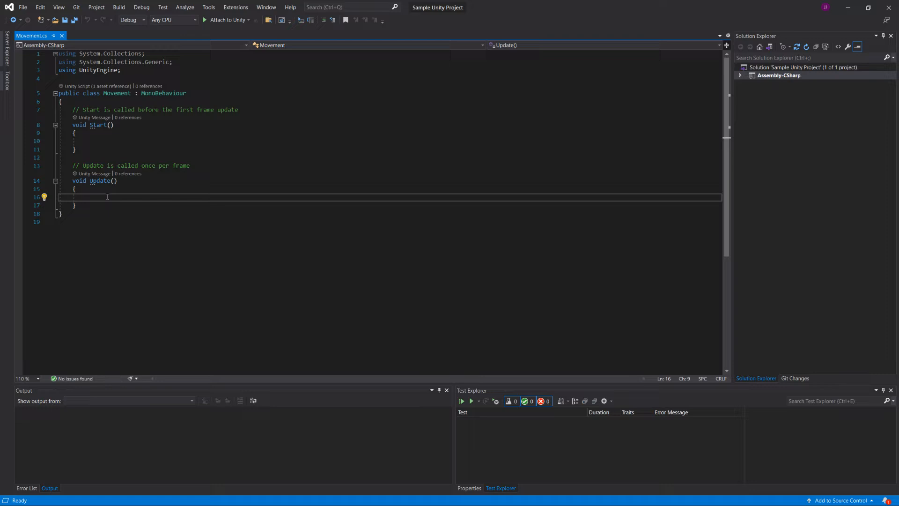
{"action": "type", "text": "transform"}
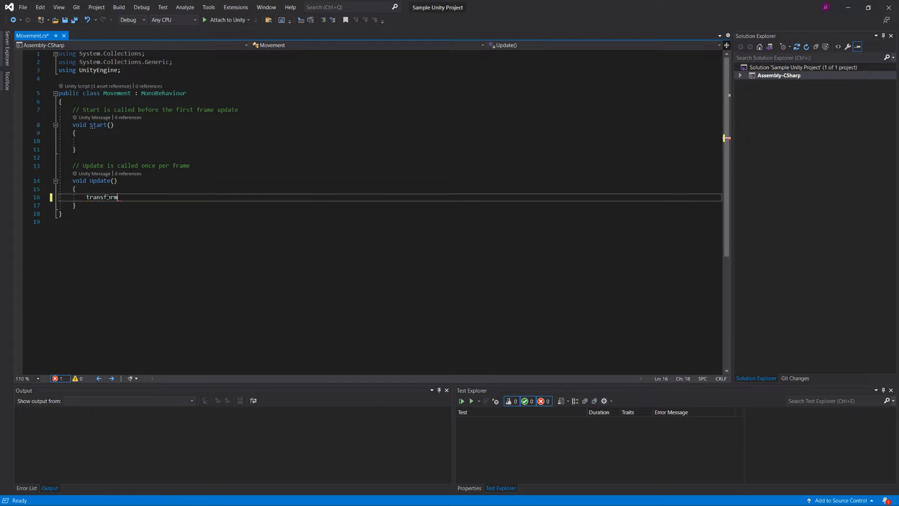
{"action": "type", "text": "."}
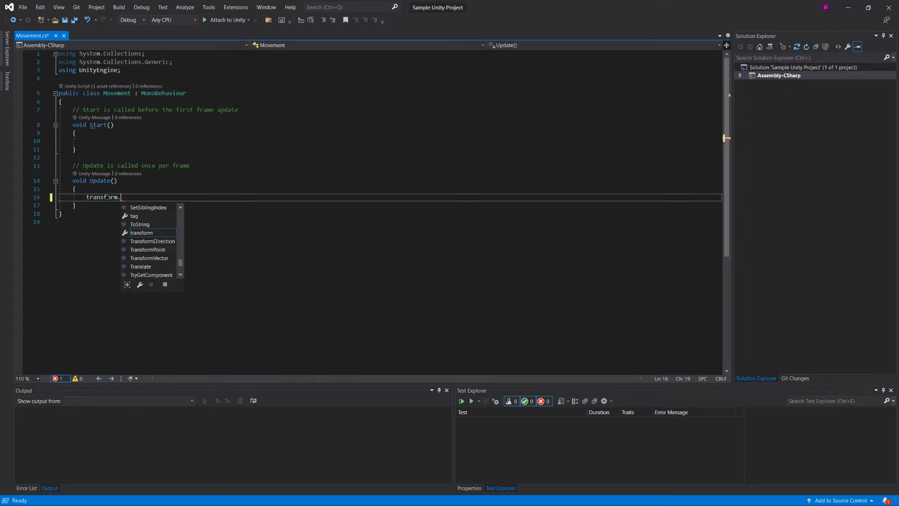
{"action": "mouse_move", "coordinate": [141, 233]}
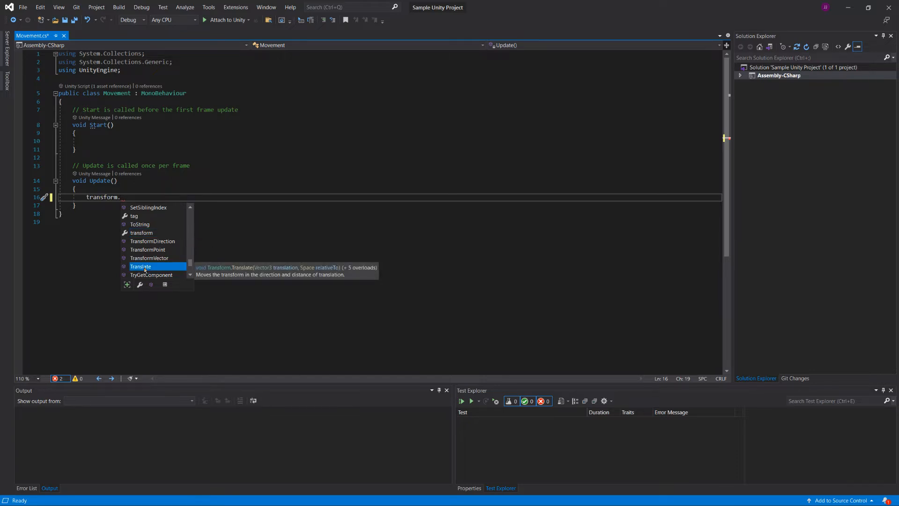
{"action": "mouse_move", "coordinate": [325, 265]}
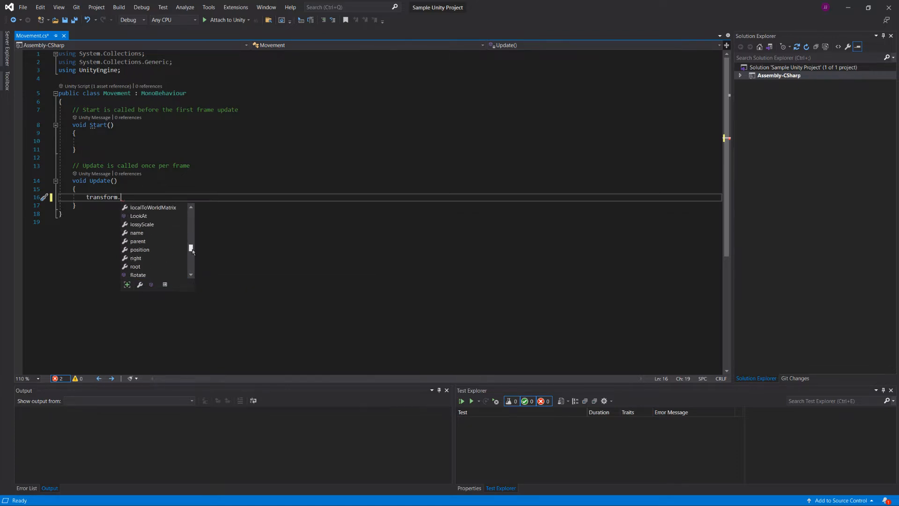
{"action": "mouse_move", "coordinate": [140, 249]}
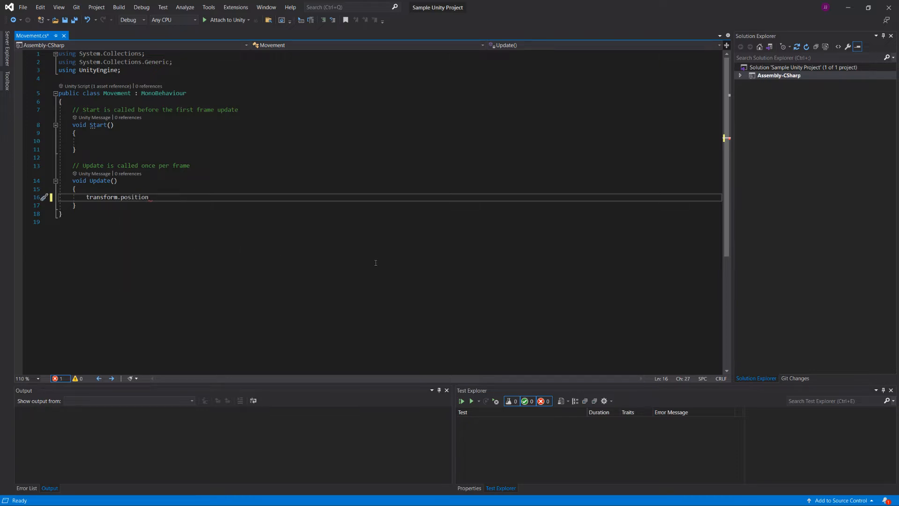
- Complete the Update line as transform.position += new Vector3(1f, 0, 0f);
{"action": "double_click", "coordinate": [134, 197]}
{"action": "type", "text": " ="}
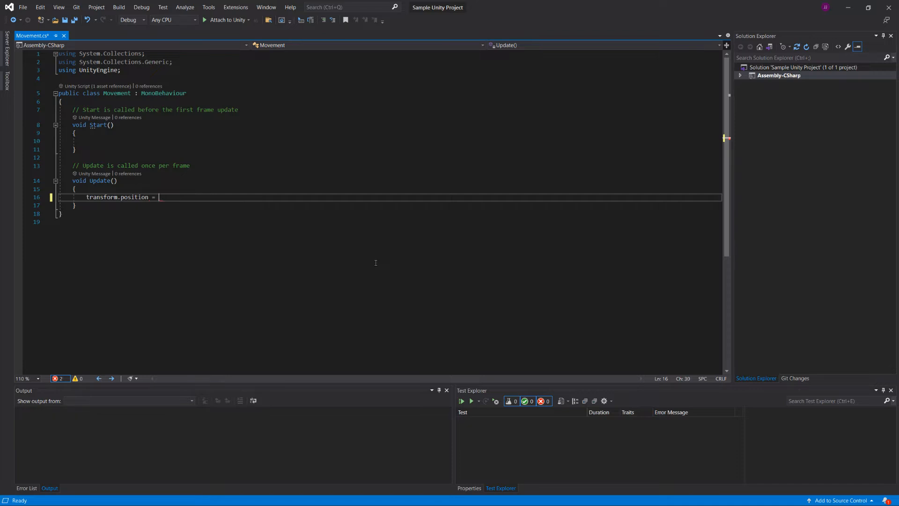
{"action": "type", "text": "new Vector3("}
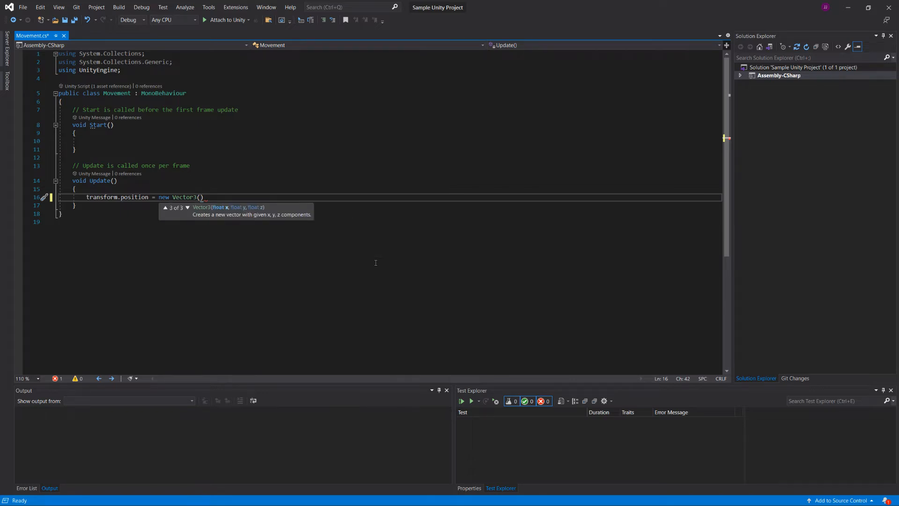
{"action": "type", "text": "1f"}
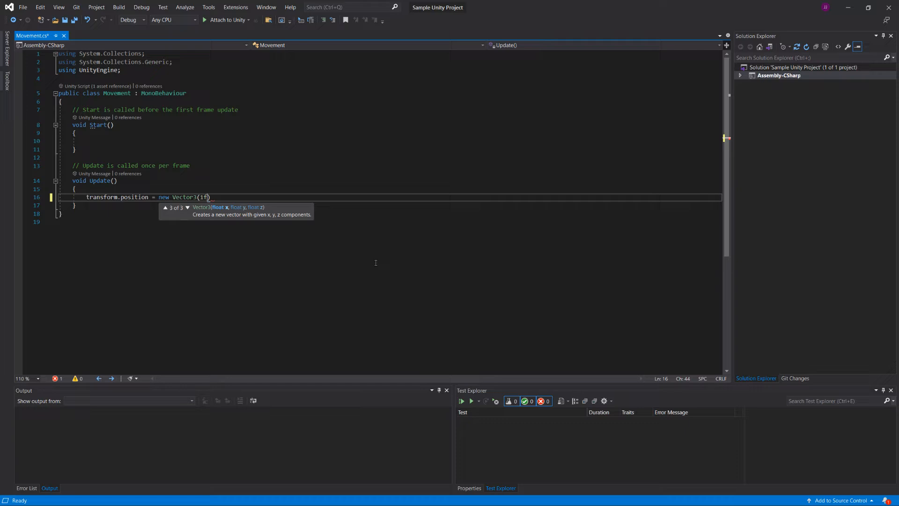
{"action": "type", "text": ", 0, 0f"}
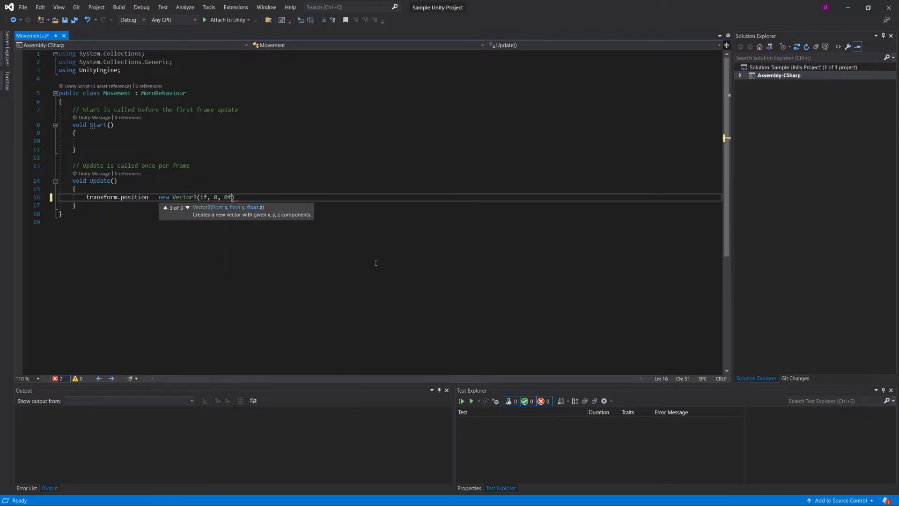
{"action": "type", "text": ";"}
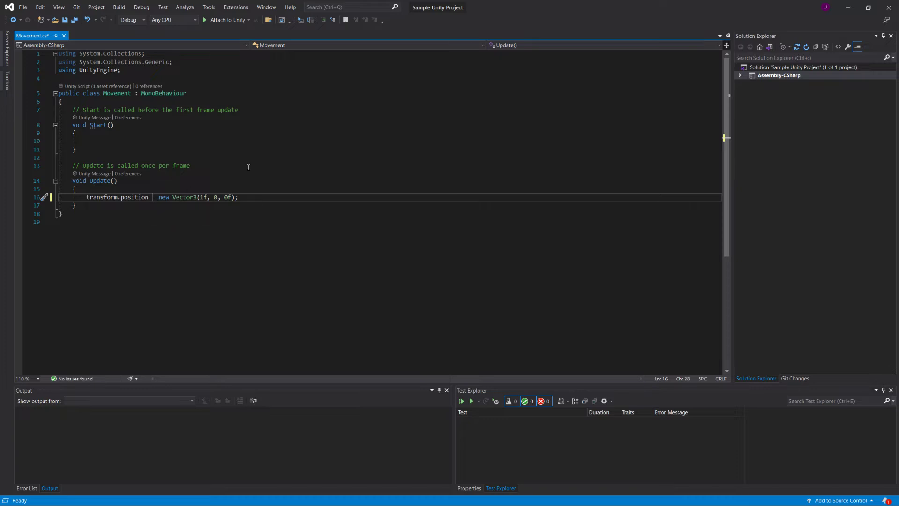
{"action": "type", "text": "="}
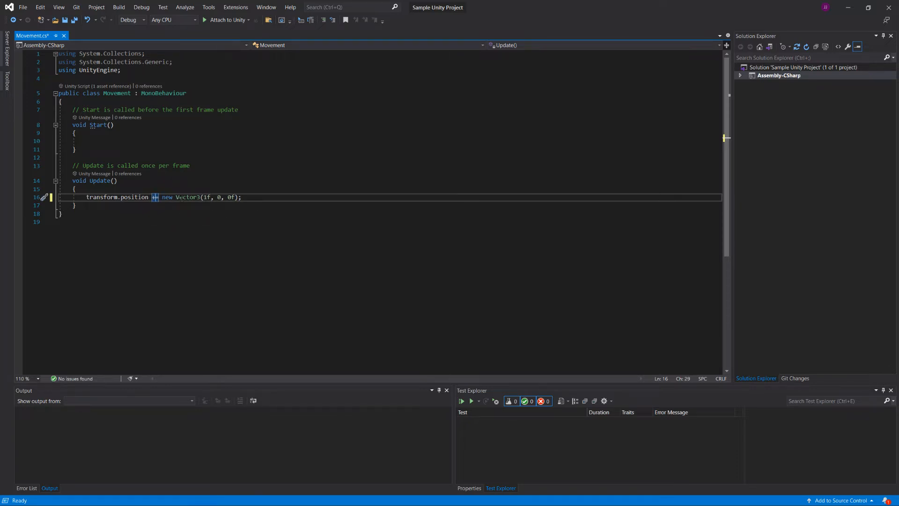
{"action": "mouse_move", "coordinate": [264, 231]}
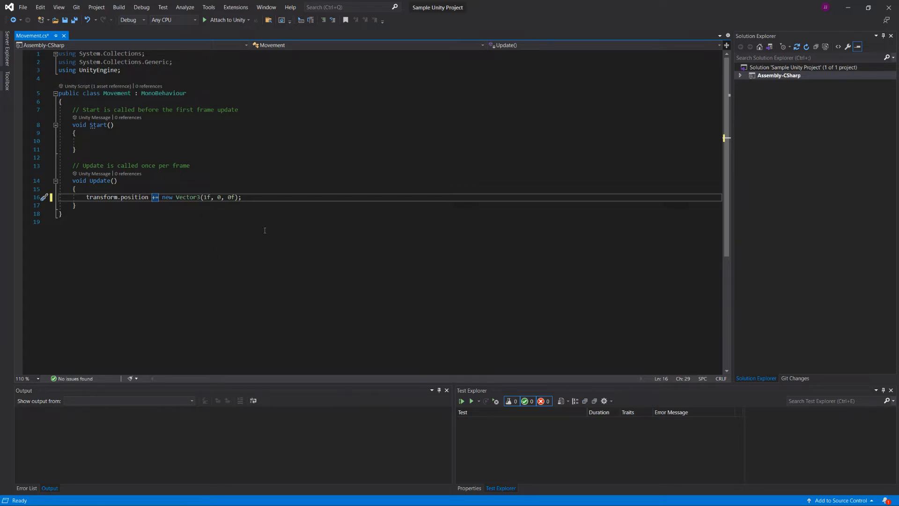
{"action": "mouse_move", "coordinate": [208, 213]}
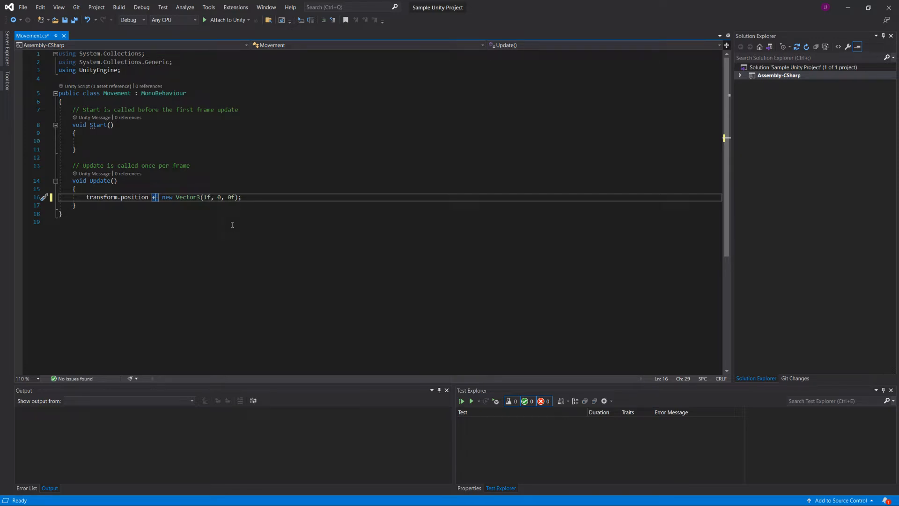
{"action": "mouse_move", "coordinate": [233, 212]}
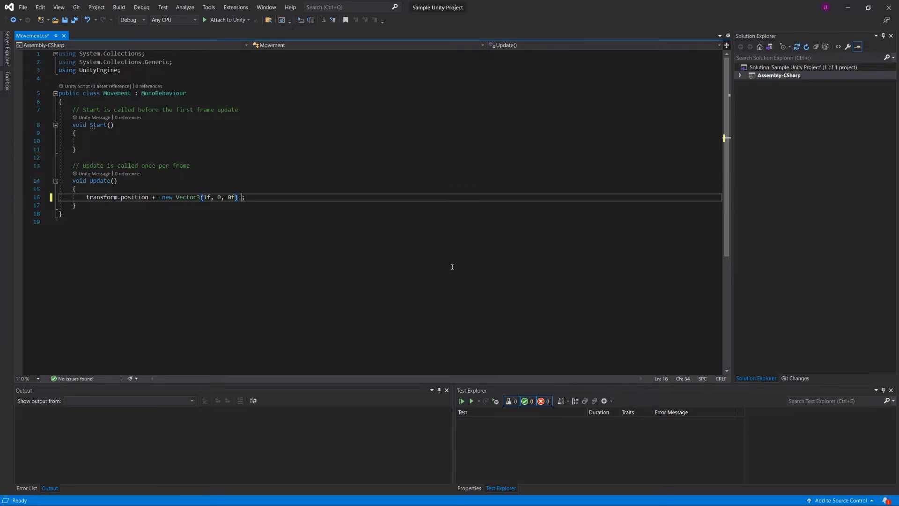
- Multiply the Vector3(1f, 0, 0f) by Time.deltaTime and save Movement.cs
{"action": "type", "text": "* Time"}
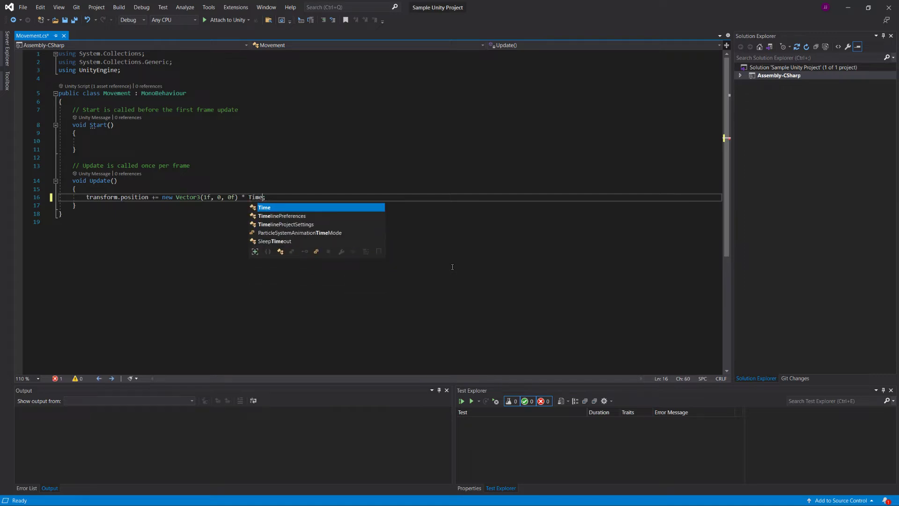
{"action": "type", "text": "."}
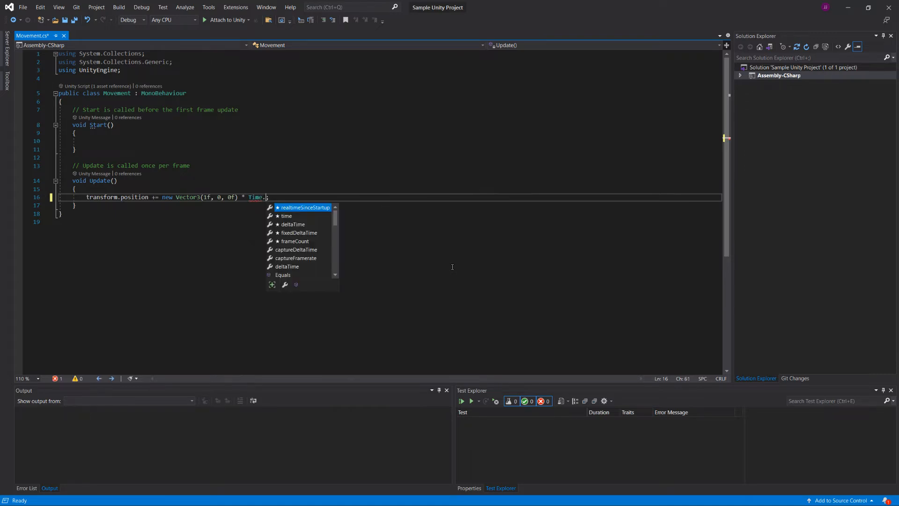
{"action": "type", "text": "deltaTime"}
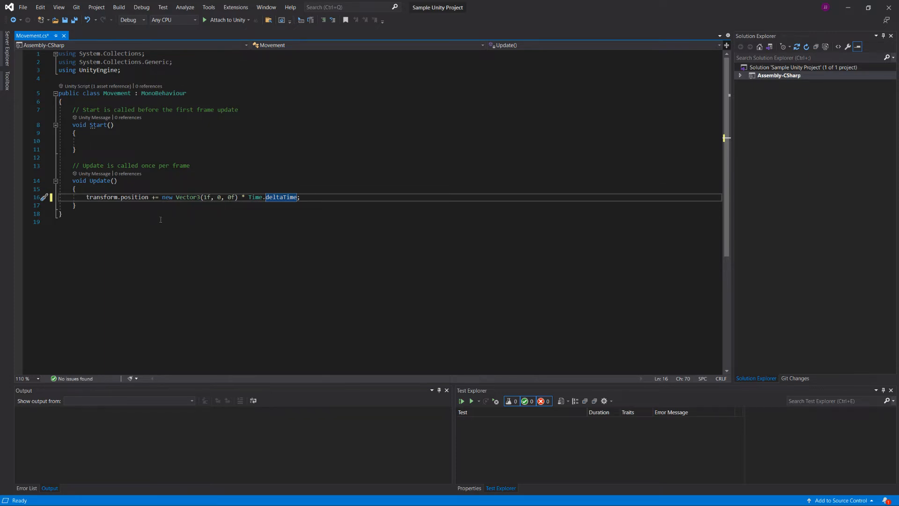
{"action": "mouse_move", "coordinate": [231, 206]}
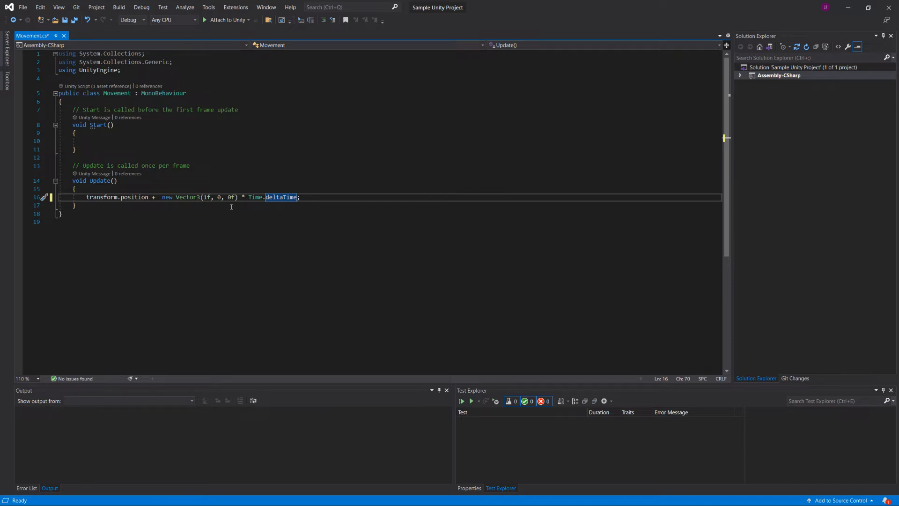
{"action": "mouse_move", "coordinate": [194, 226]}
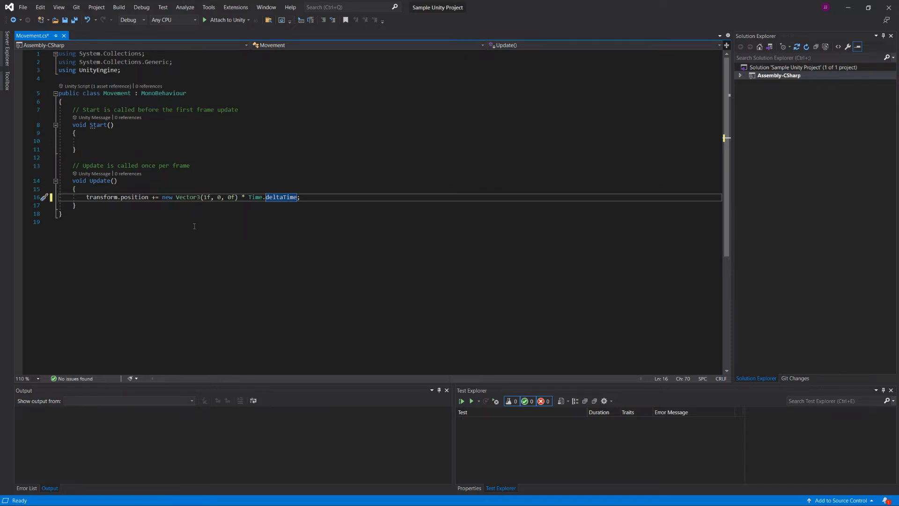
{"action": "mouse_move", "coordinate": [281, 197]}
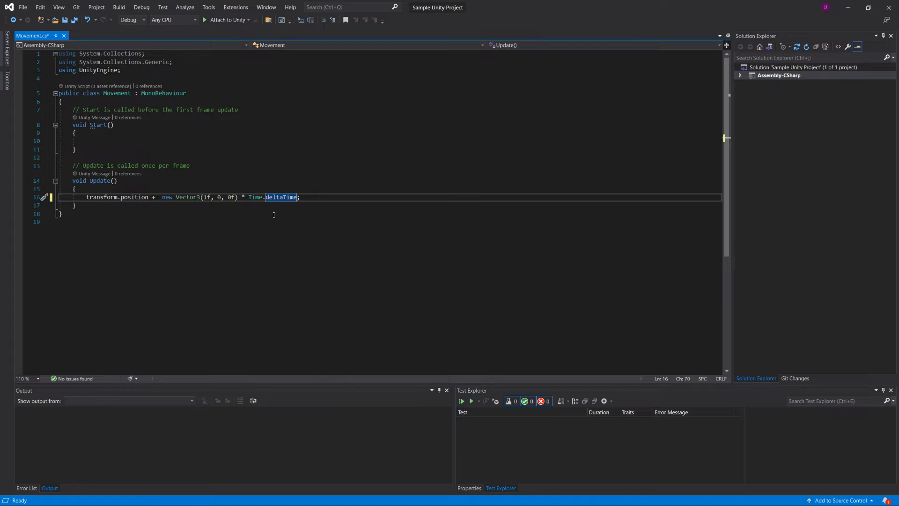
{"action": "mouse_move", "coordinate": [235, 215]}
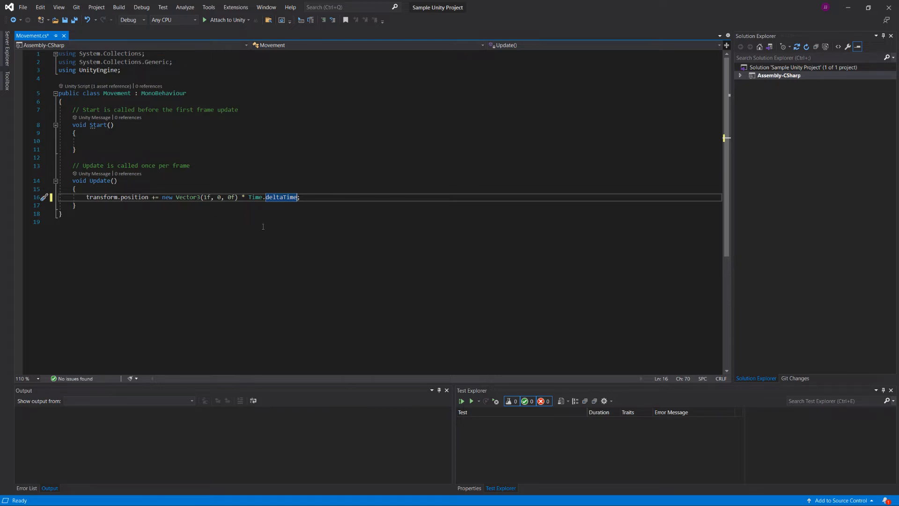
{"action": "mouse_move", "coordinate": [195, 214]}
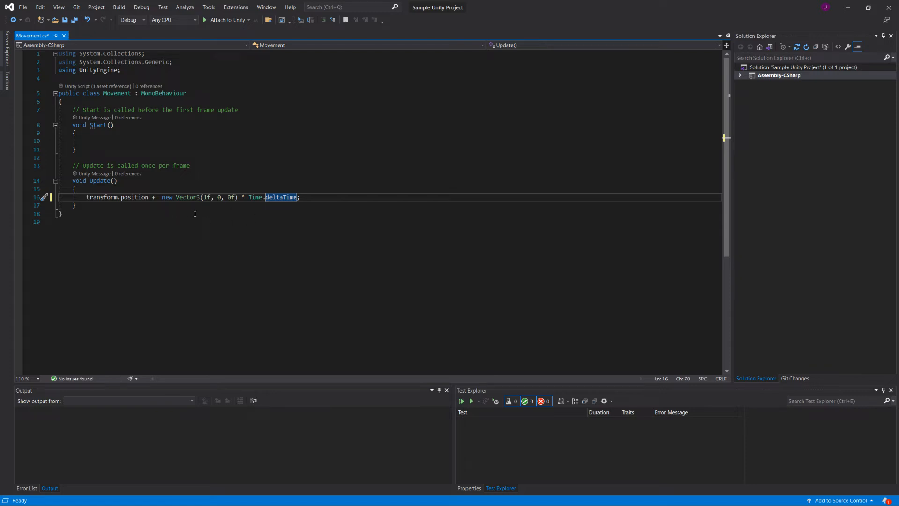
{"action": "mouse_move", "coordinate": [228, 224]}
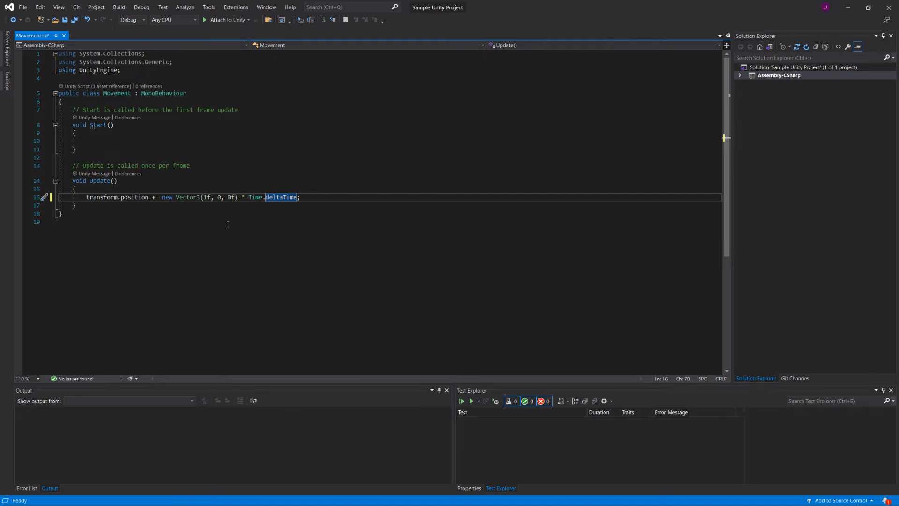
{"action": "key", "text": "ctrl+s"}
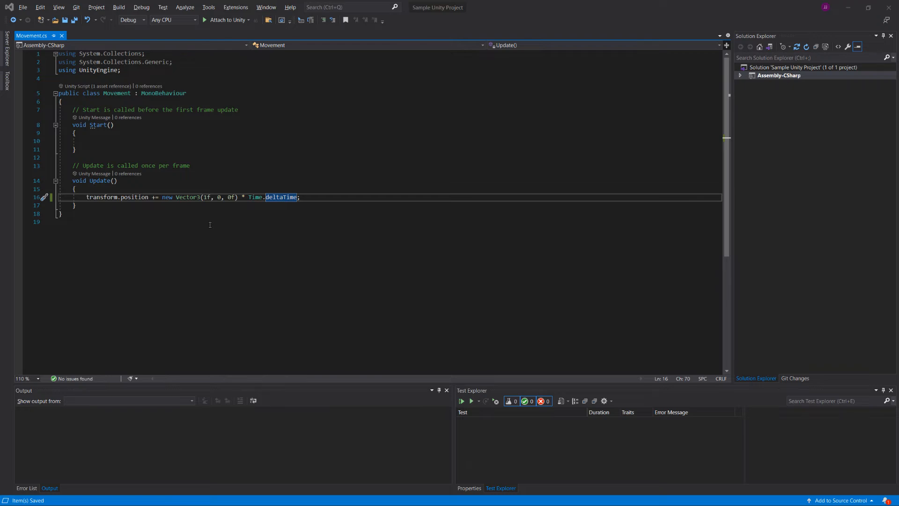
{"action": "mouse_move", "coordinate": [372, 233]}
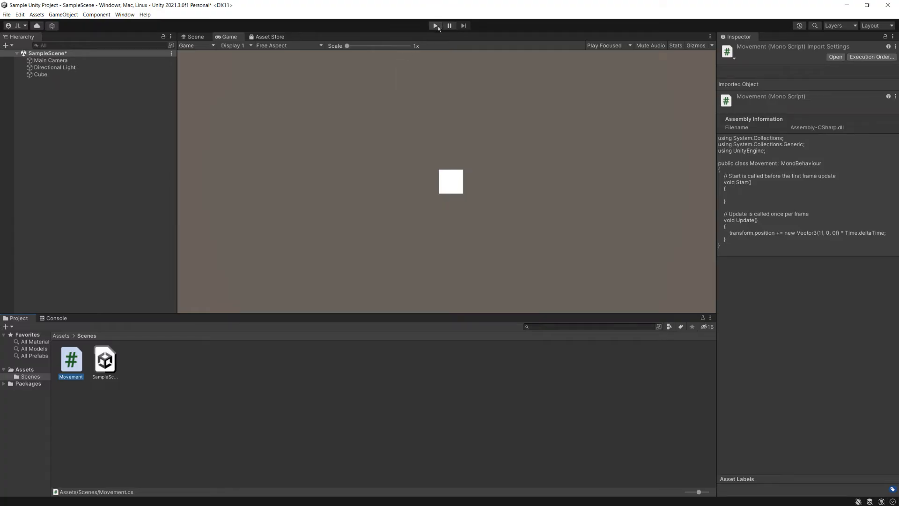
- Play the scene watching the Cube's Position X increase, stop Play and return to the Scene view
{"action": "left_click", "coordinate": [434, 25]}
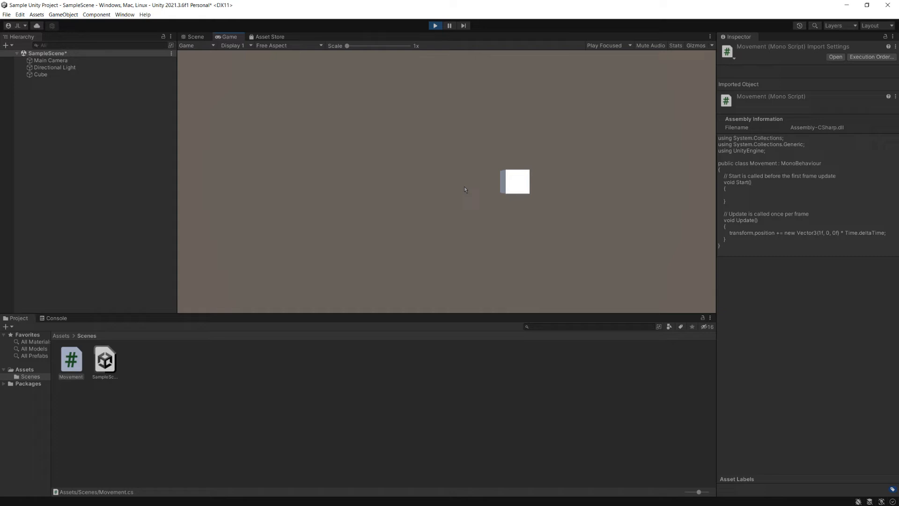
{"action": "left_click", "coordinate": [40, 75]}
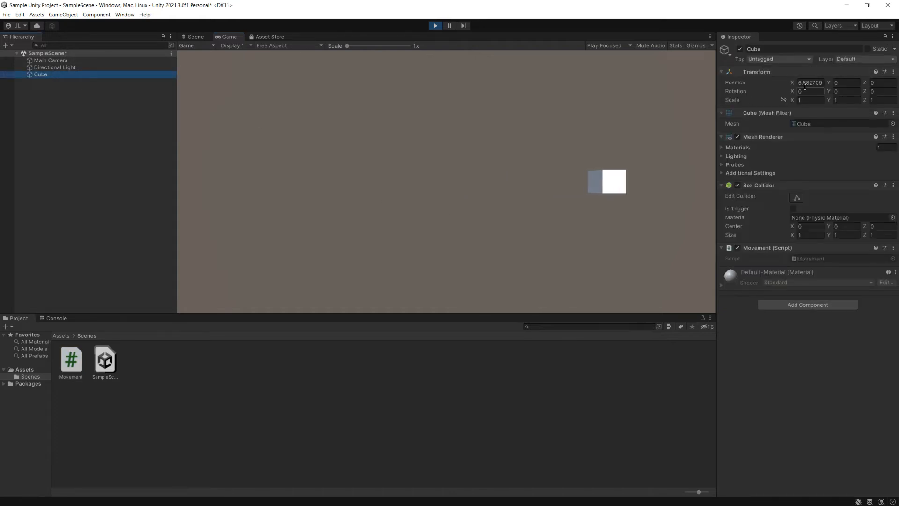
{"action": "left_click", "coordinate": [434, 26]}
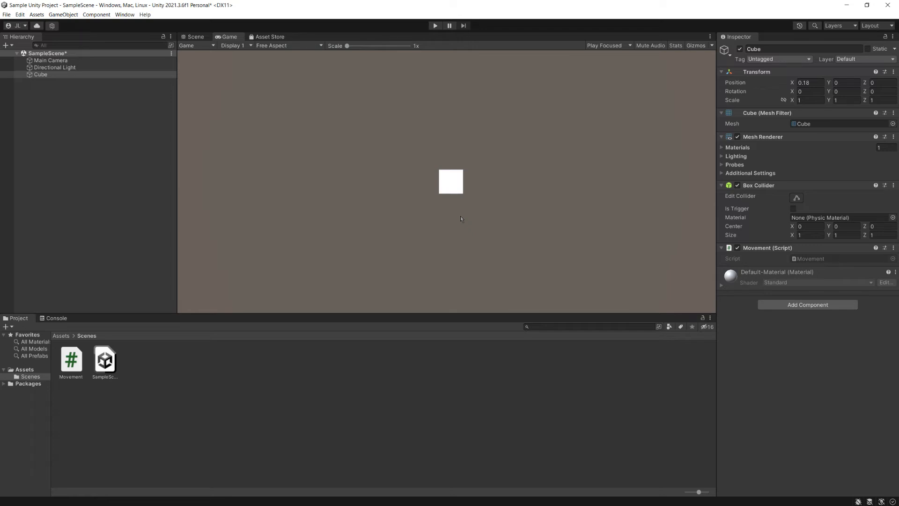
{"action": "mouse_move", "coordinate": [201, 27]}
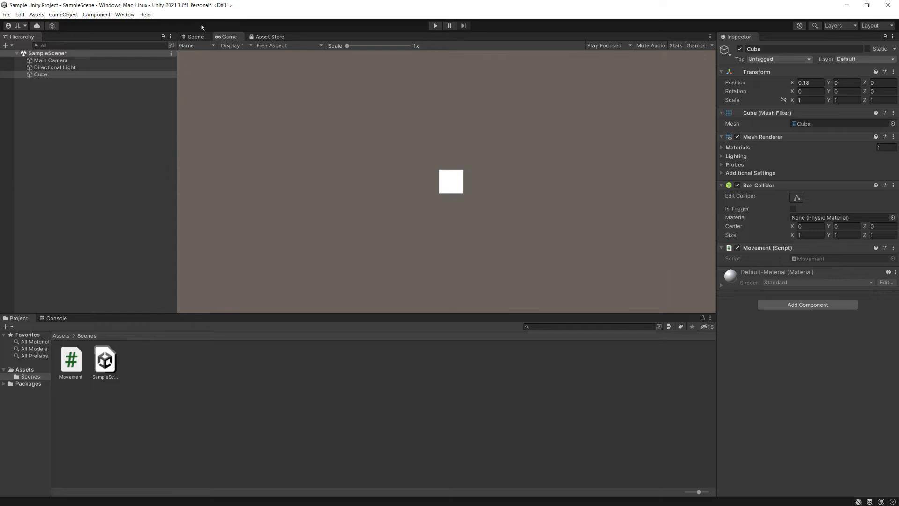
{"action": "left_click", "coordinate": [195, 37]}
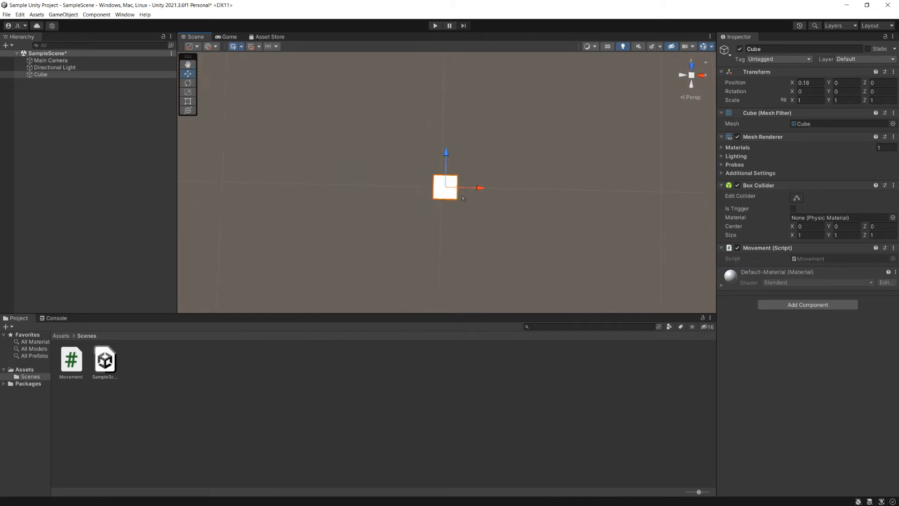
- Rotate the Cube to -42.792° around Y and show its move handles in Local orientation
{"action": "left_click", "coordinate": [188, 82]}
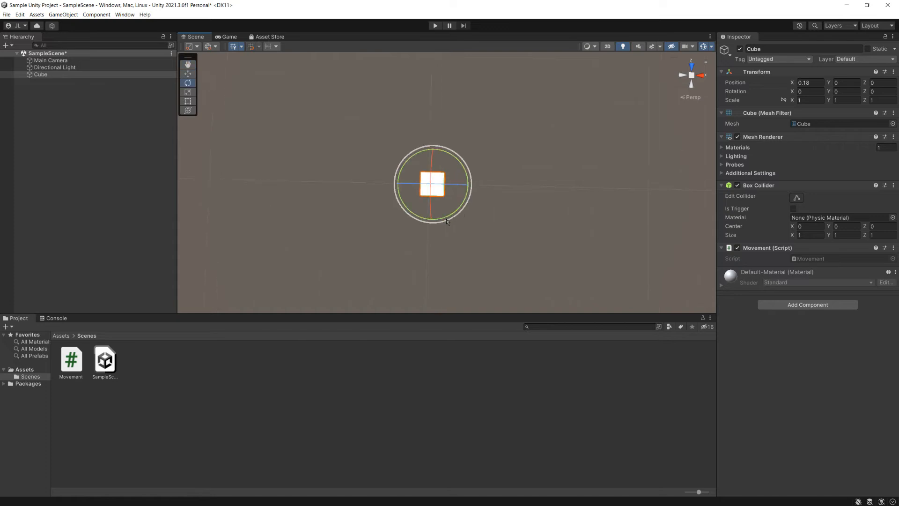
{"action": "left_click", "coordinate": [188, 73]}
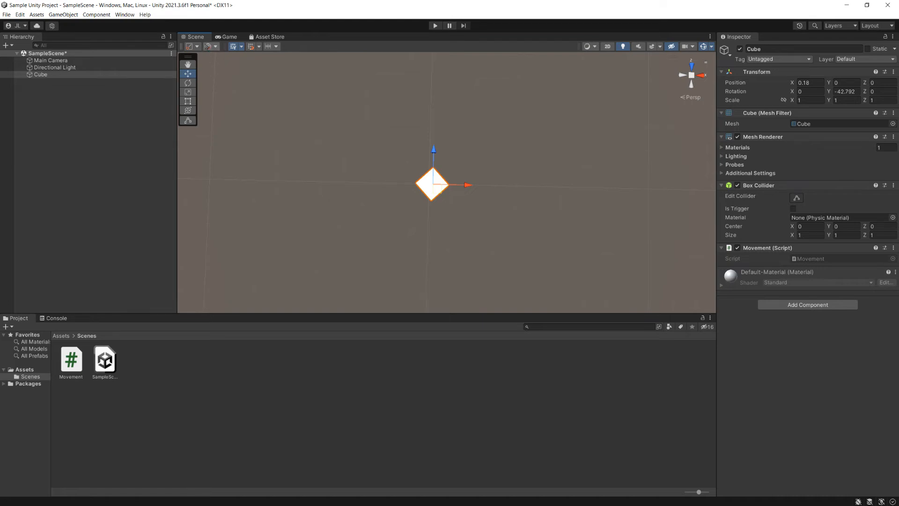
{"action": "left_click", "coordinate": [217, 46]}
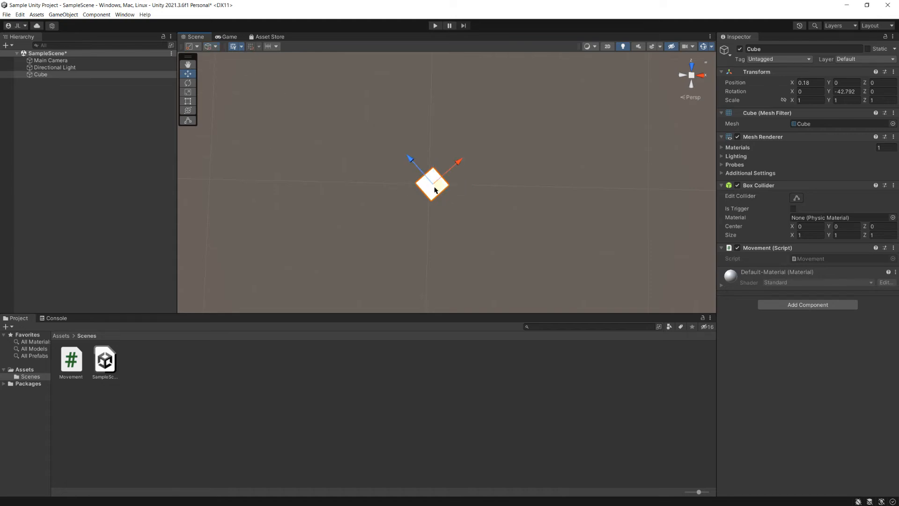
{"action": "mouse_move", "coordinate": [446, 198]}
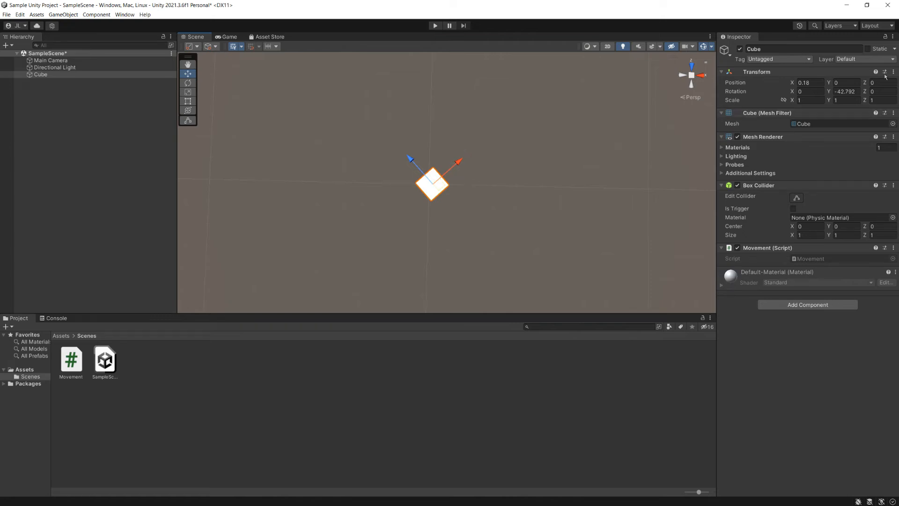
{"action": "mouse_move", "coordinate": [504, 223]}
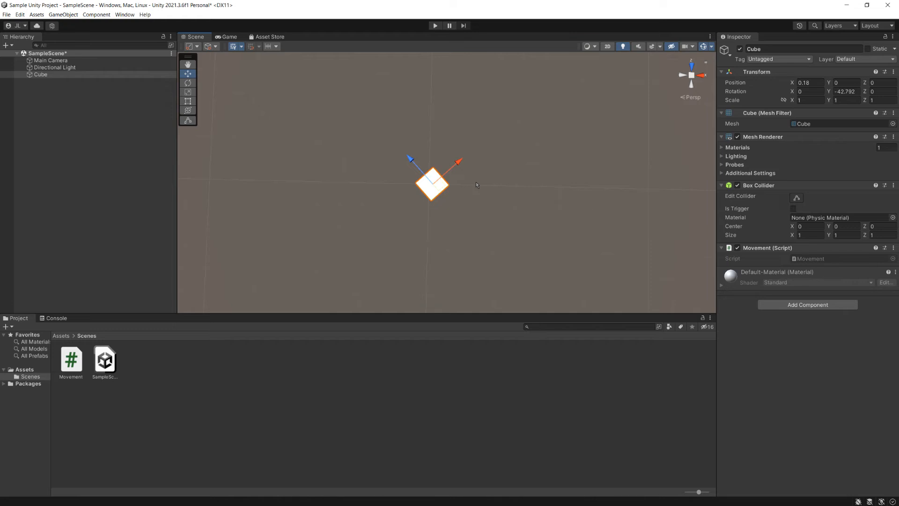
{"action": "mouse_move", "coordinate": [367, 40]}
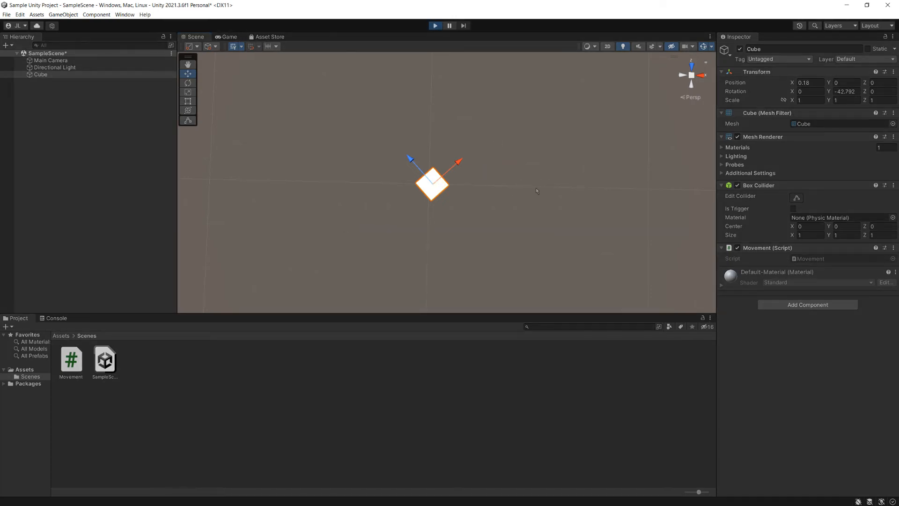
- Replace new Vector3(1f, 0, 0f) with transform.right in the Update line and save
{"action": "left_click", "coordinate": [229, 36]}
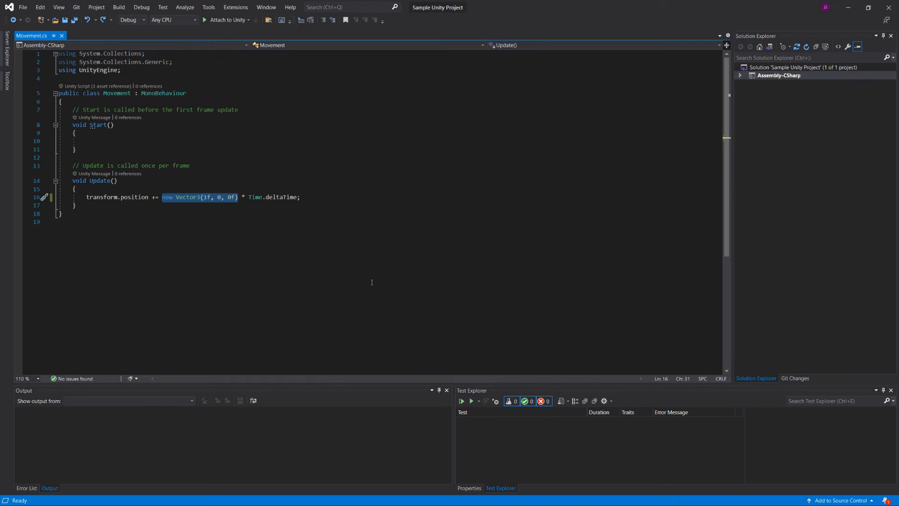
{"action": "type", "text": "transform."}
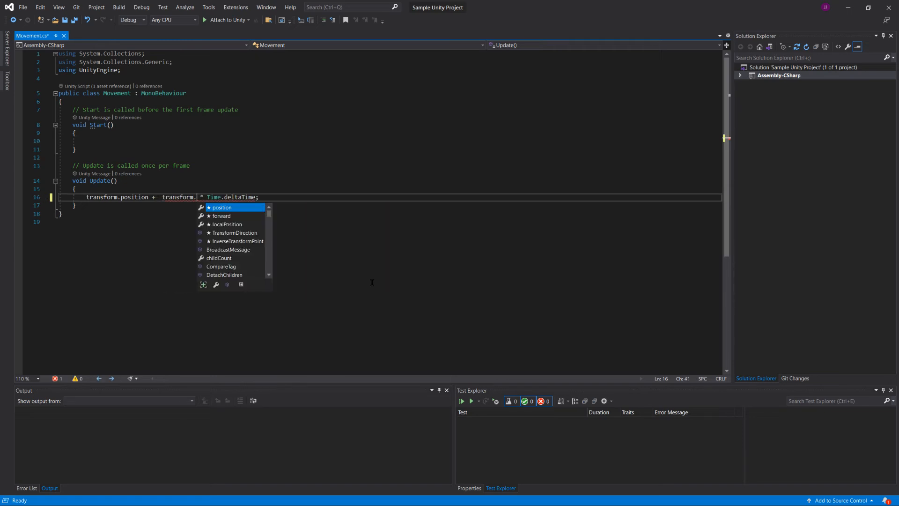
{"action": "type", "text": "ri"}
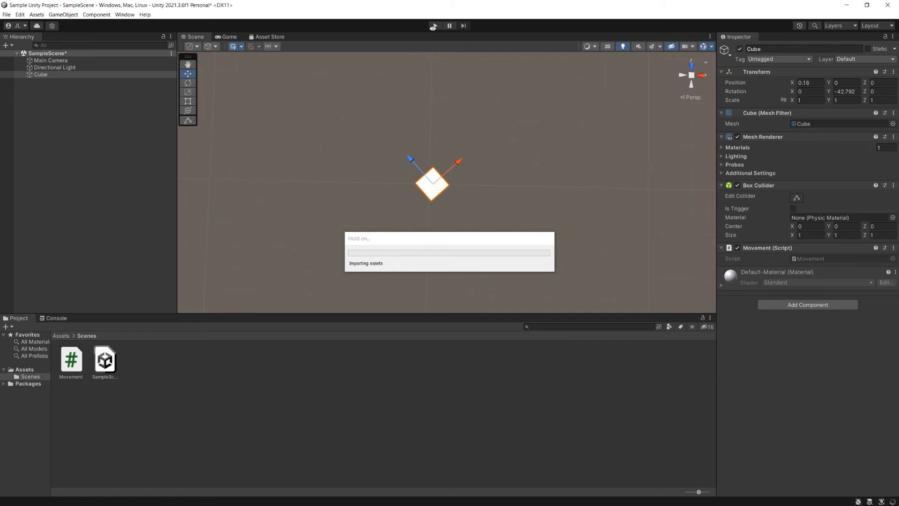
{"action": "left_click", "coordinate": [434, 25]}
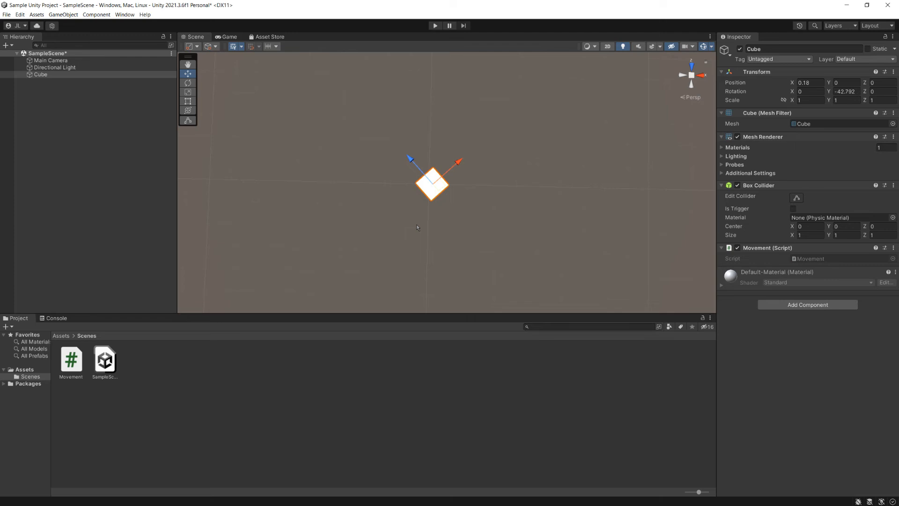
- Create a Sphere, reset its Transform to the origin and parent the Cube under it
{"action": "right_click", "coordinate": [40, 74]}
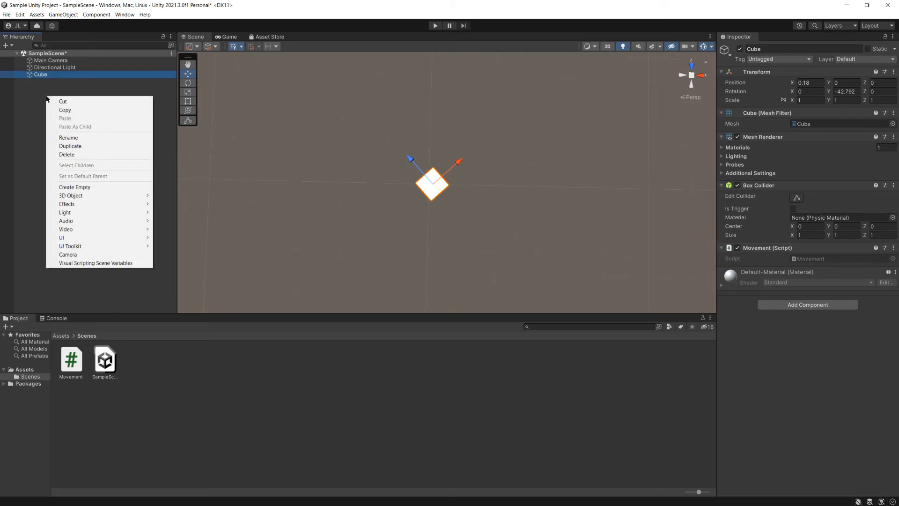
{"action": "left_click", "coordinate": [75, 195]}
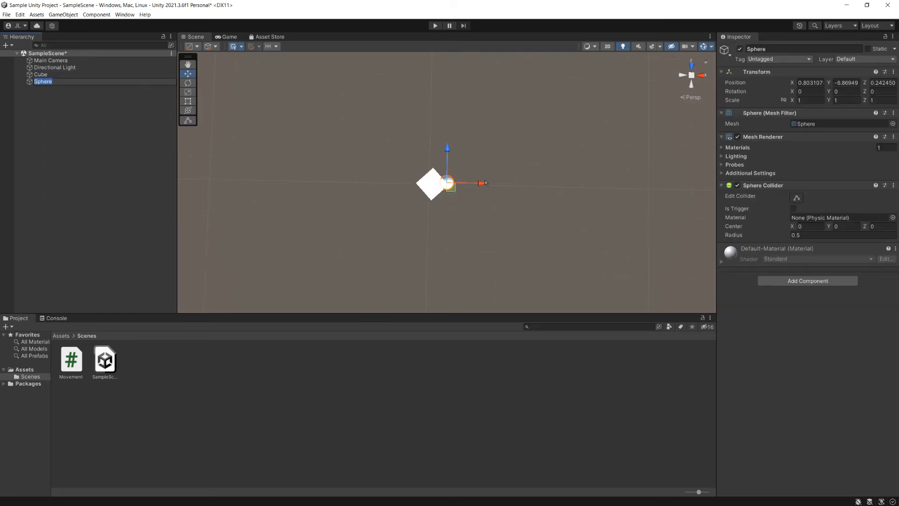
{"action": "left_click", "coordinate": [812, 82]}
{"action": "type", "text": "0"}
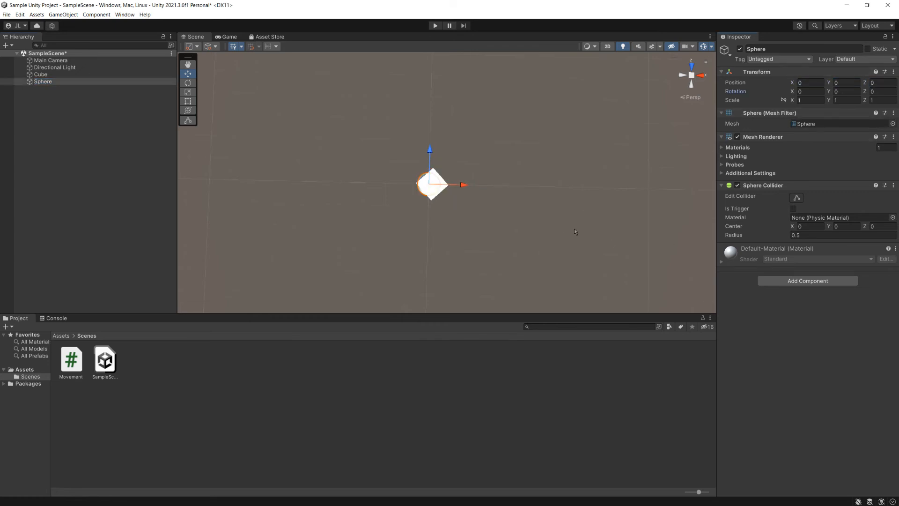
{"action": "left_click", "coordinate": [41, 74]}
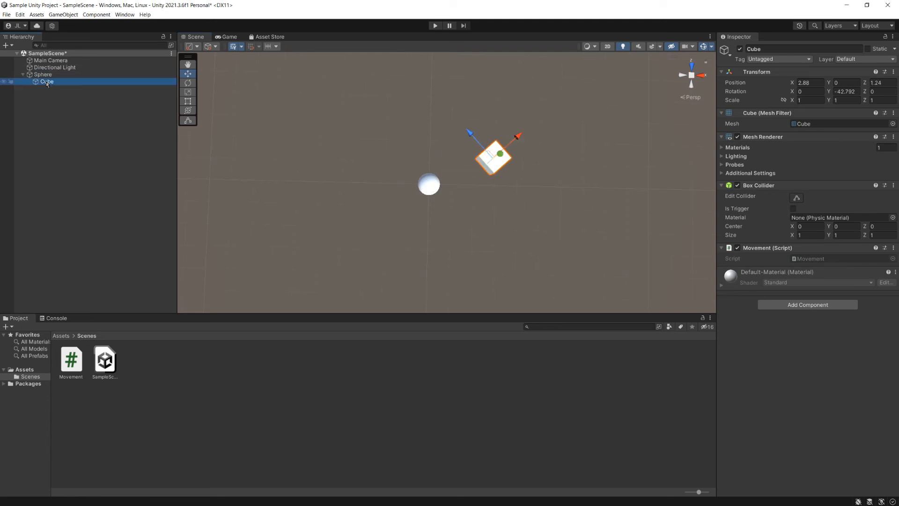
- Rotate the Sphere to about -46° on Y and switch the handles to Global orientation
{"action": "left_click", "coordinate": [42, 74]}
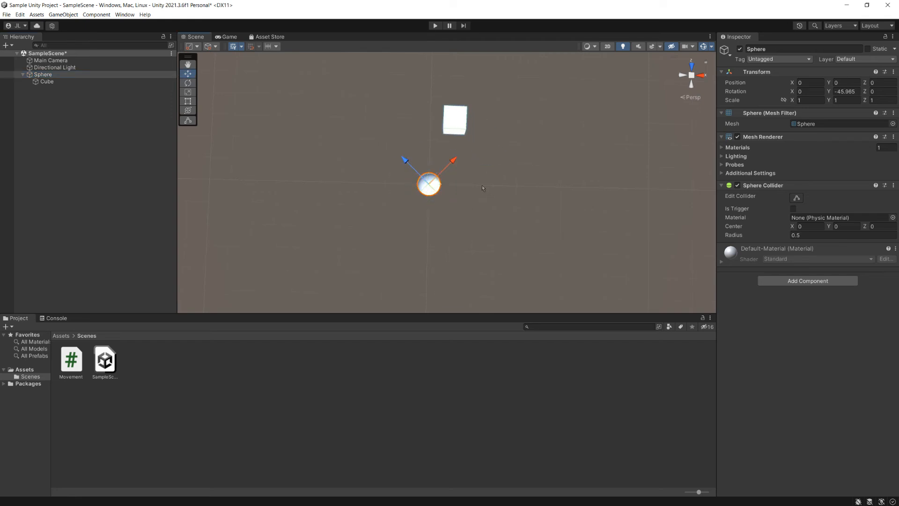
{"action": "mouse_move", "coordinate": [450, 167]}
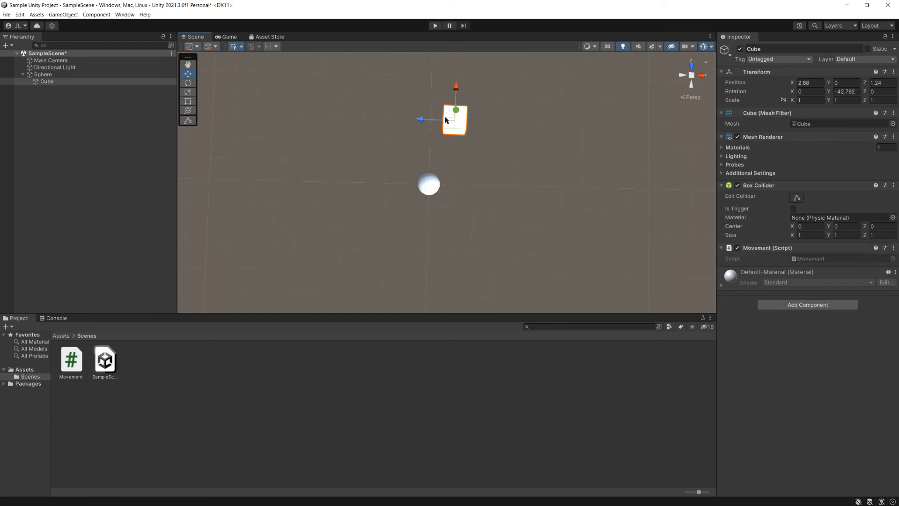
{"action": "left_click", "coordinate": [43, 74]}
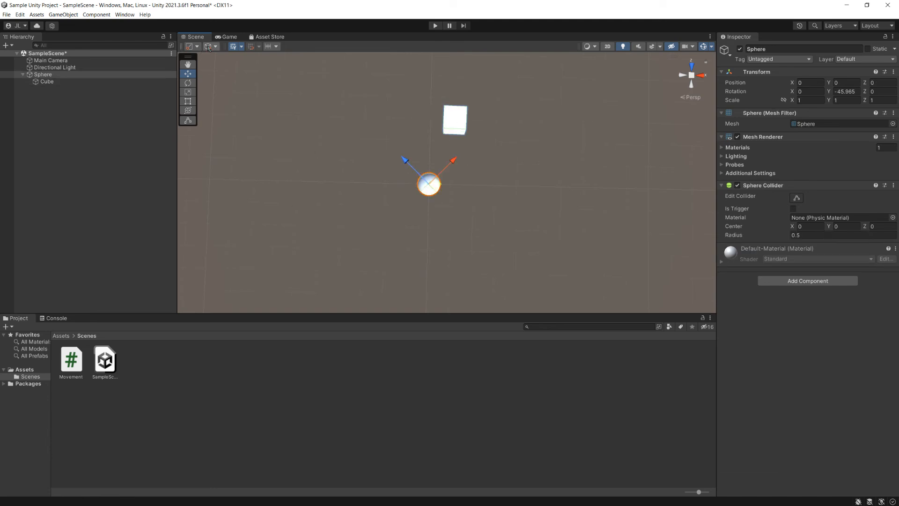
{"action": "left_click", "coordinate": [209, 46]}
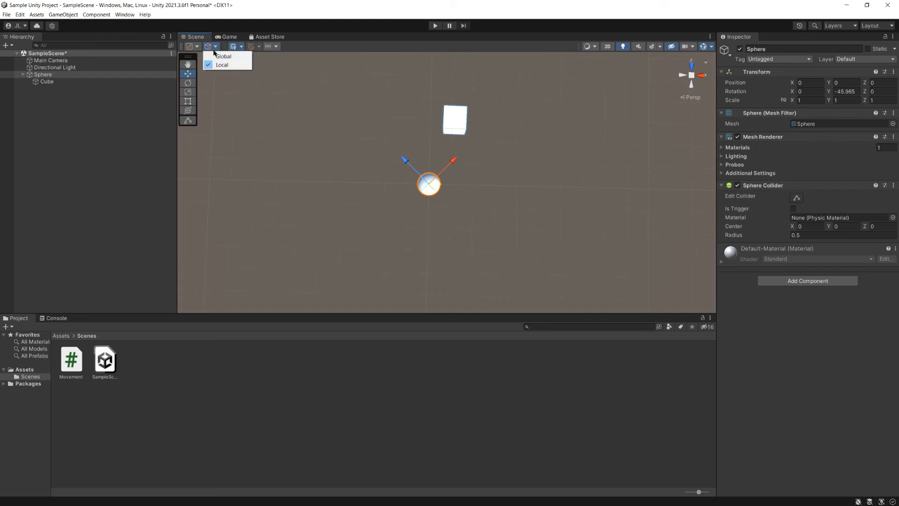
{"action": "left_click", "coordinate": [223, 56]}
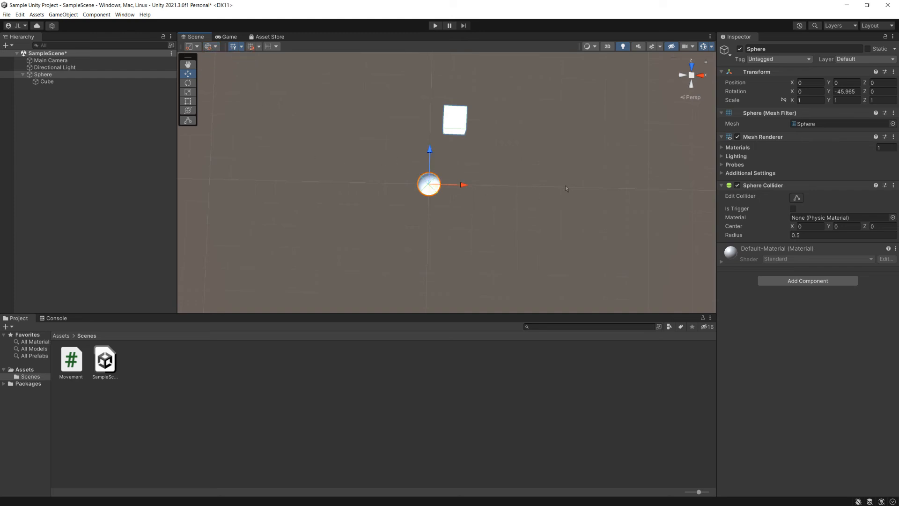
{"action": "mouse_move", "coordinate": [462, 197]}
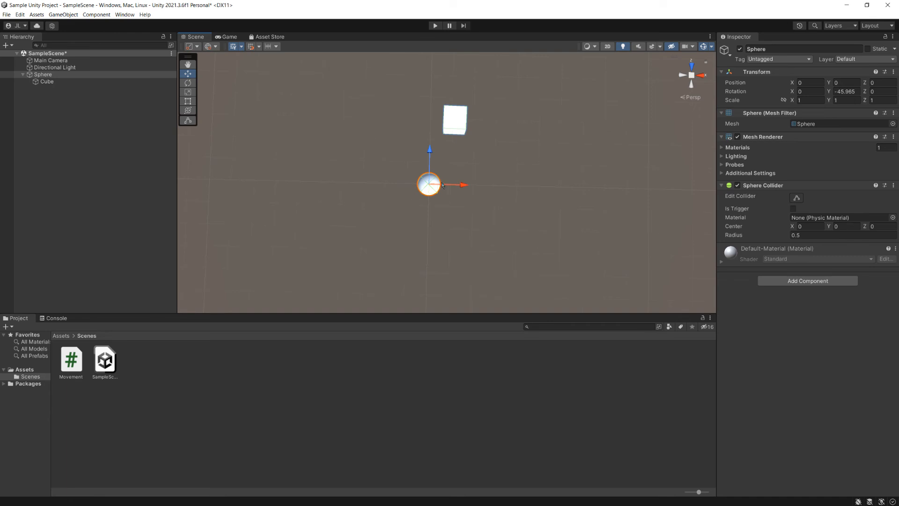
{"action": "mouse_move", "coordinate": [476, 197]}
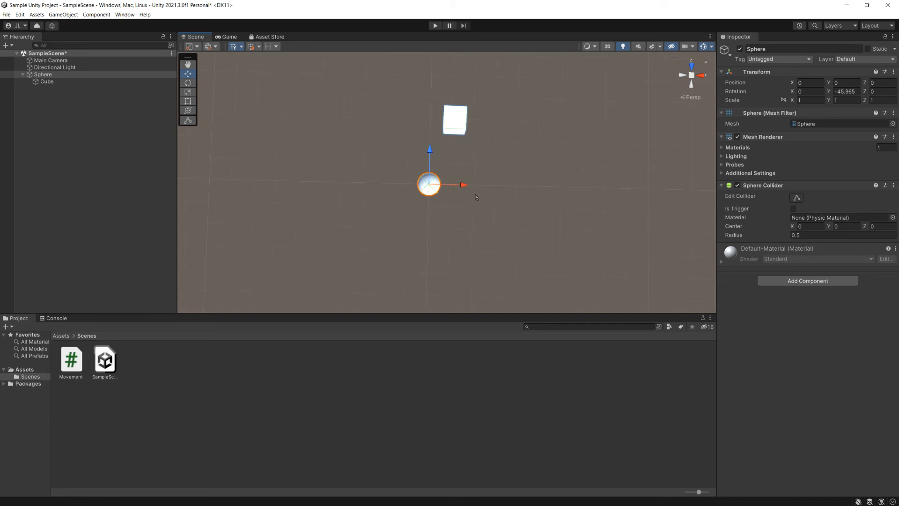
- Change the Update line to transform.localPosition += new Vector3(1f, 0, 0f) * Time.deltaTime and return to Unity
{"action": "left_click", "coordinate": [187, 62]}
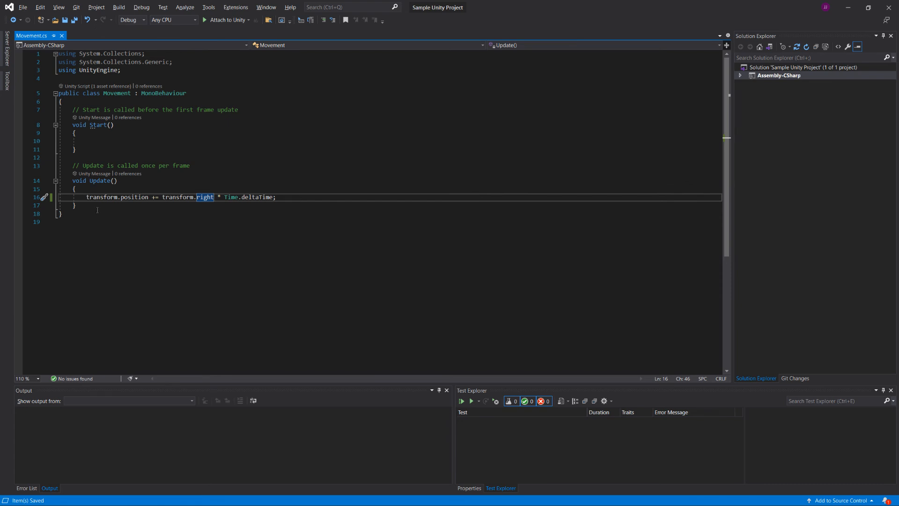
{"action": "type", "text": "new Vector3(1f, 0, 0f)"}
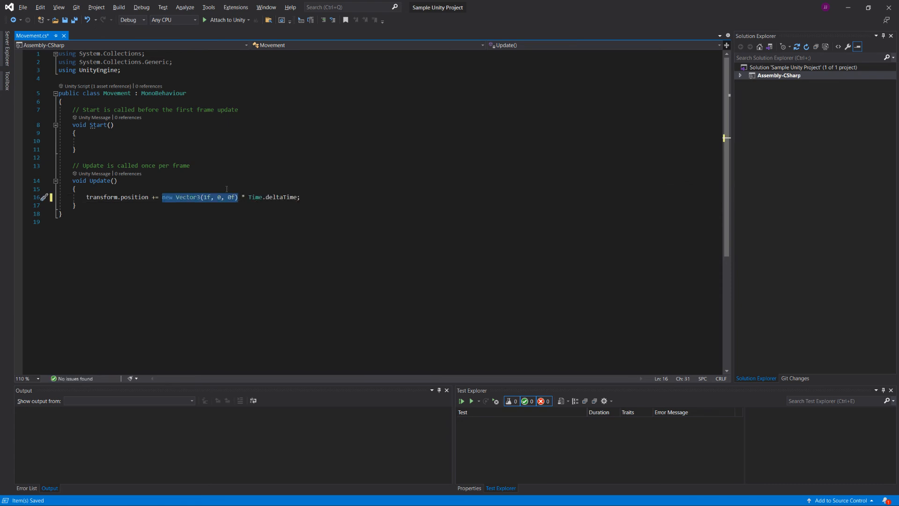
{"action": "mouse_move", "coordinate": [159, 205]}
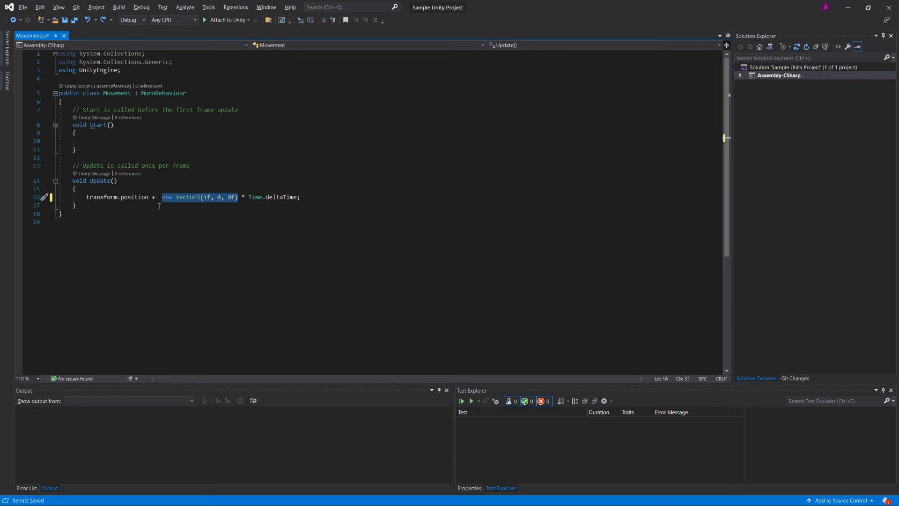
{"action": "left_click", "coordinate": [290, 197]}
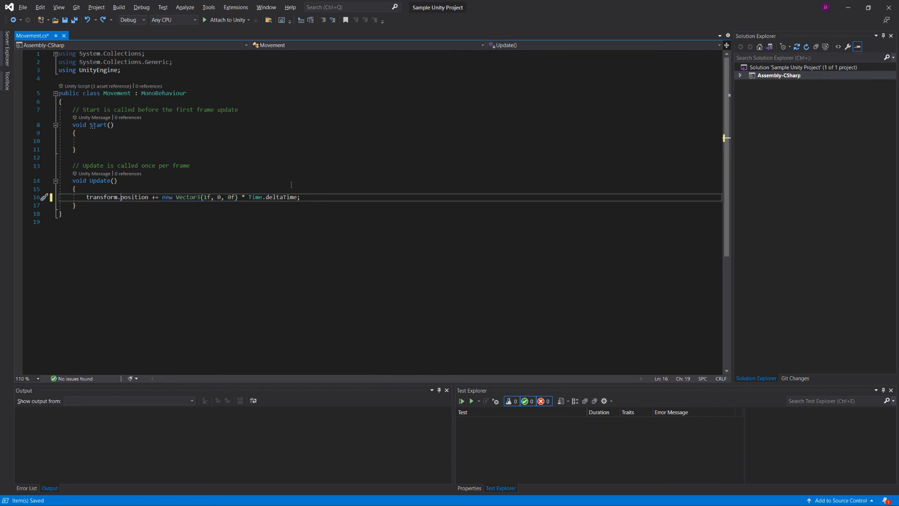
{"action": "type", "text": "localP"}
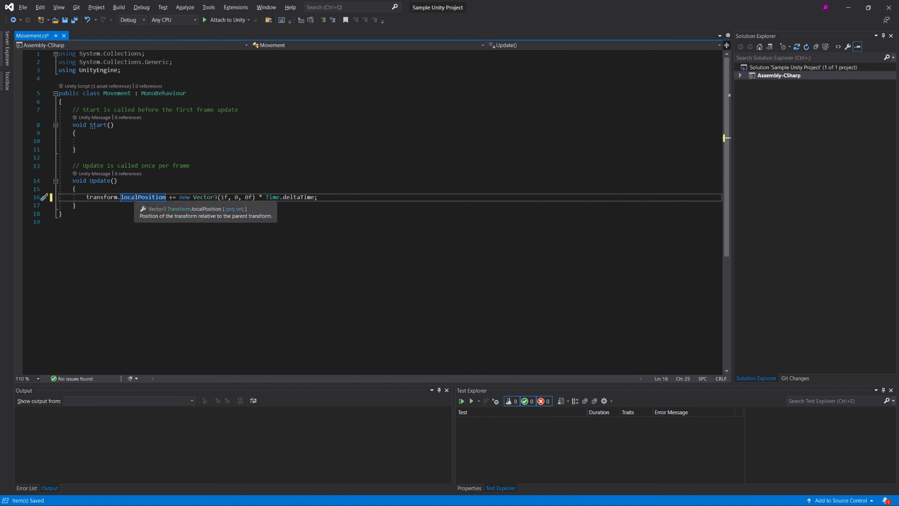
{"action": "mouse_move", "coordinate": [205, 219]}
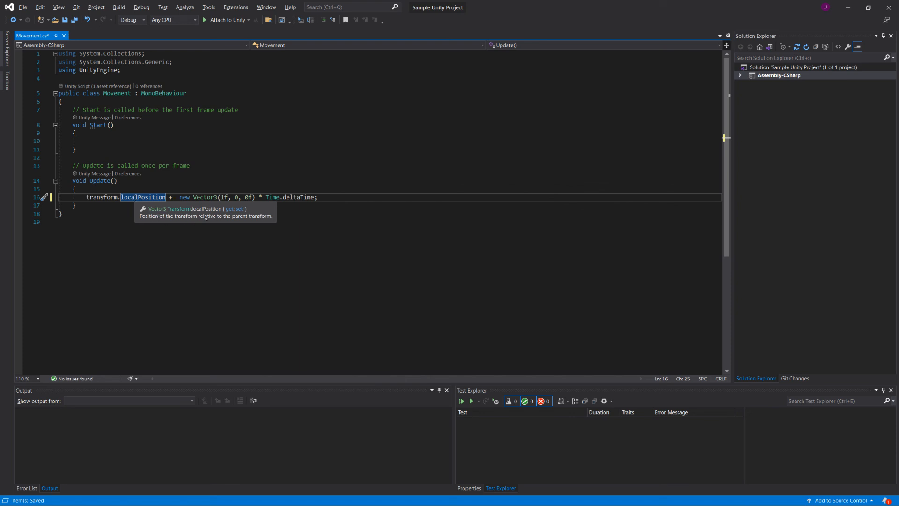
{"action": "left_click", "coordinate": [216, 181]}
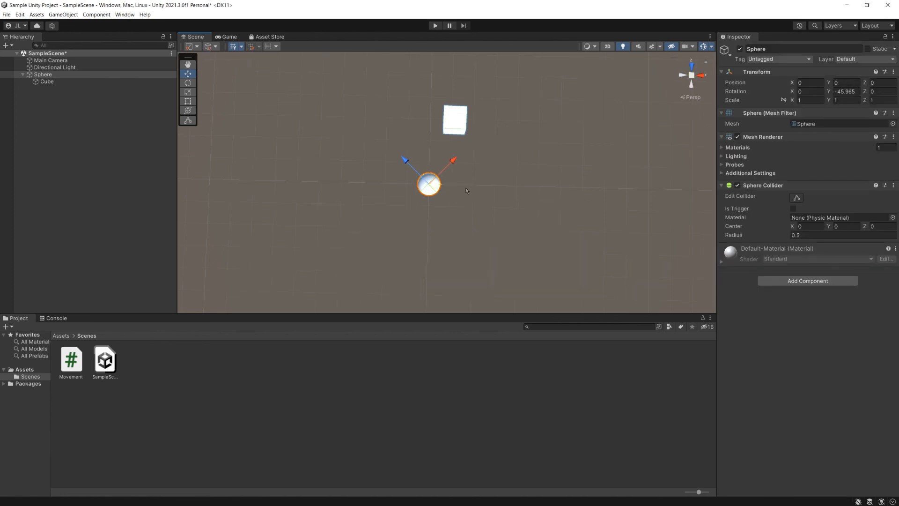
- Rotate the Sphere to about 41° on Y so the child Cube swings to the lower right
{"action": "left_click", "coordinate": [188, 82]}
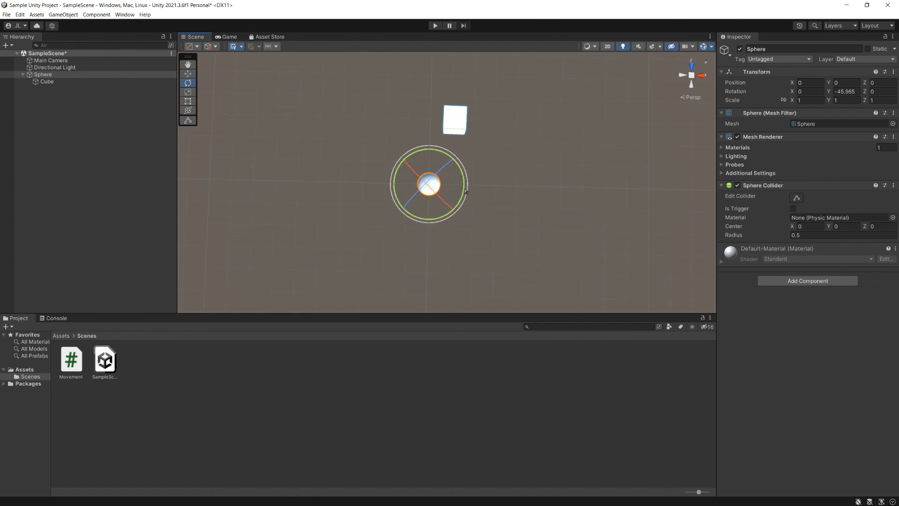
{"action": "left_click", "coordinate": [188, 74]}
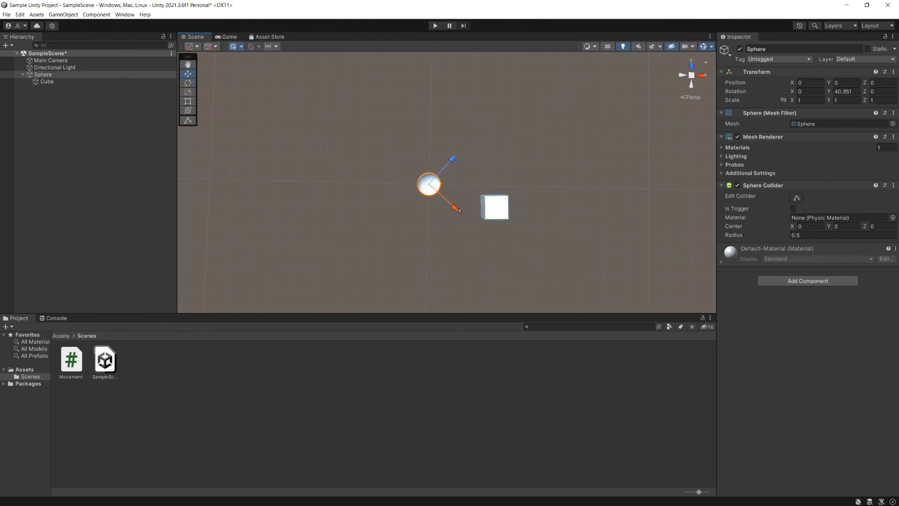
{"action": "mouse_move", "coordinate": [422, 34]}
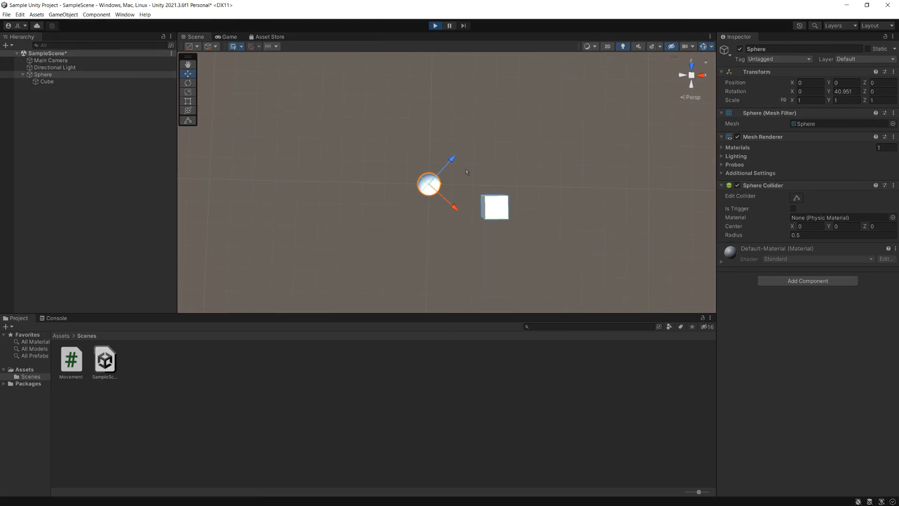
{"action": "left_click", "coordinate": [434, 25]}
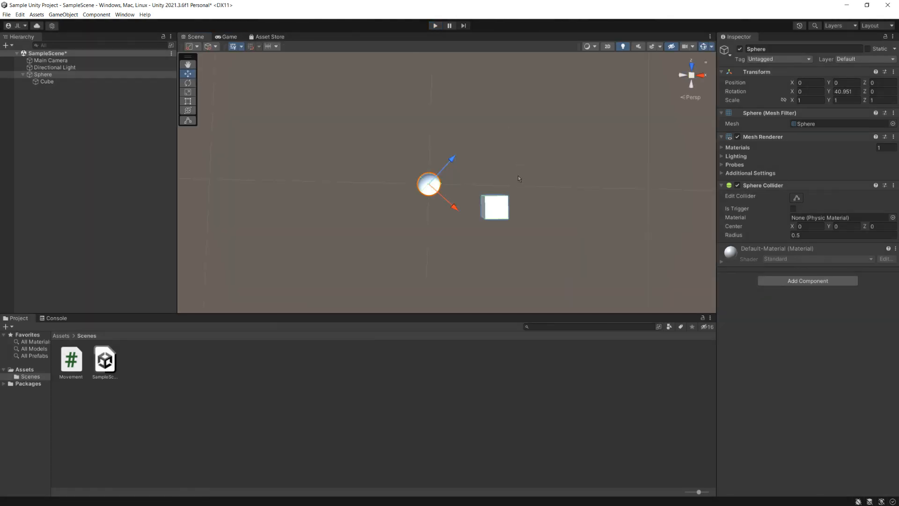
{"action": "mouse_move", "coordinate": [518, 175]}
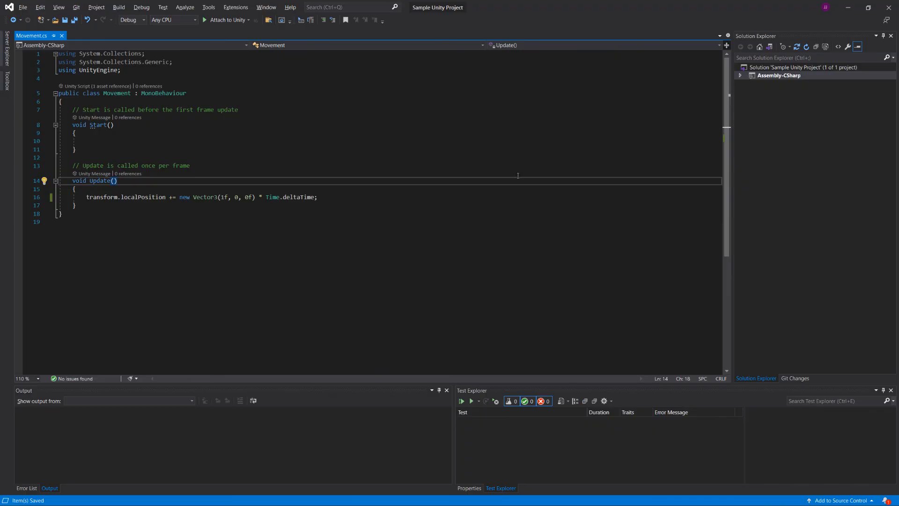
{"action": "mouse_move", "coordinate": [133, 197]}
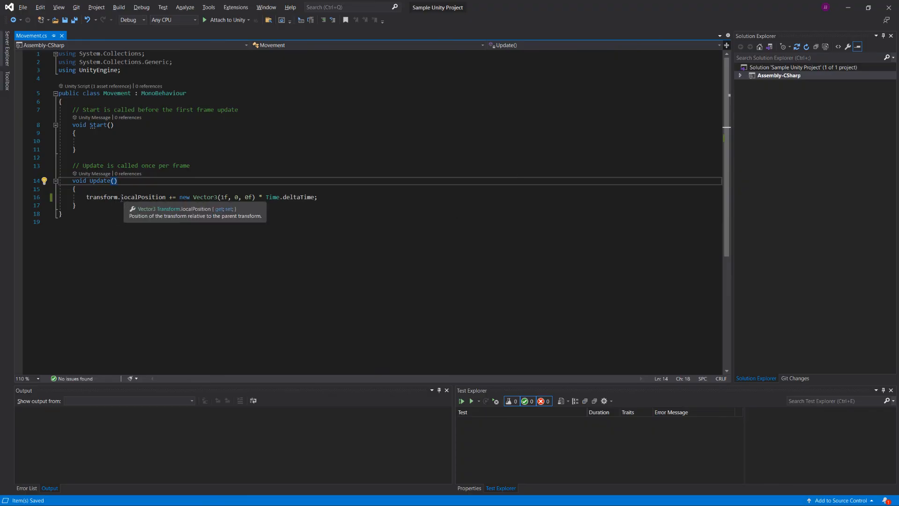
{"action": "type", "text": "tra"}
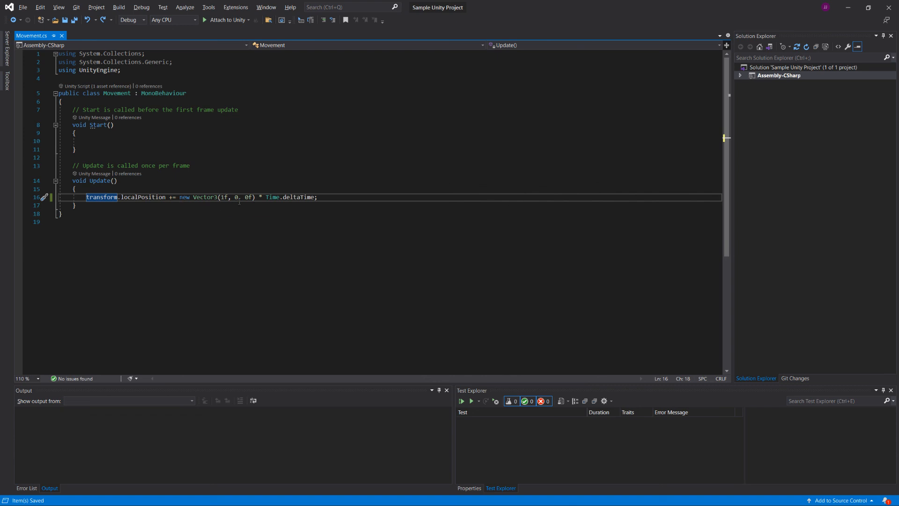
{"action": "mouse_move", "coordinate": [256, 217]}
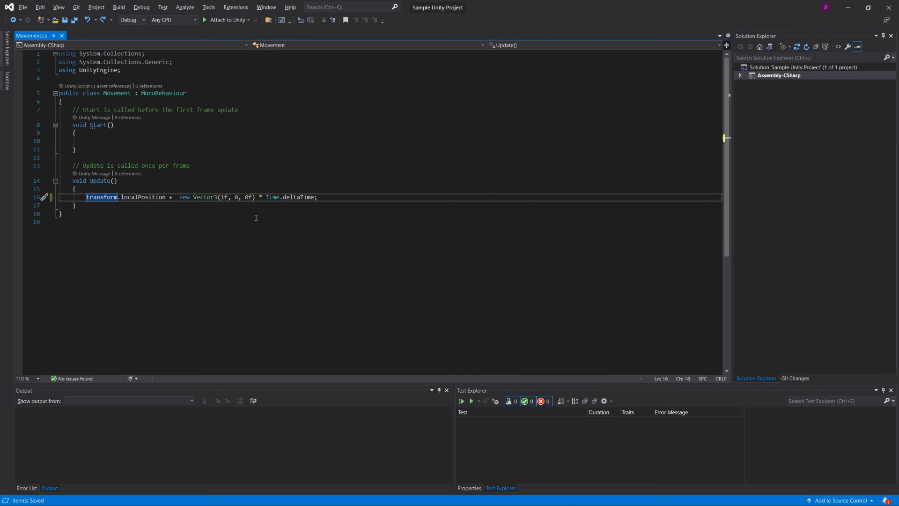